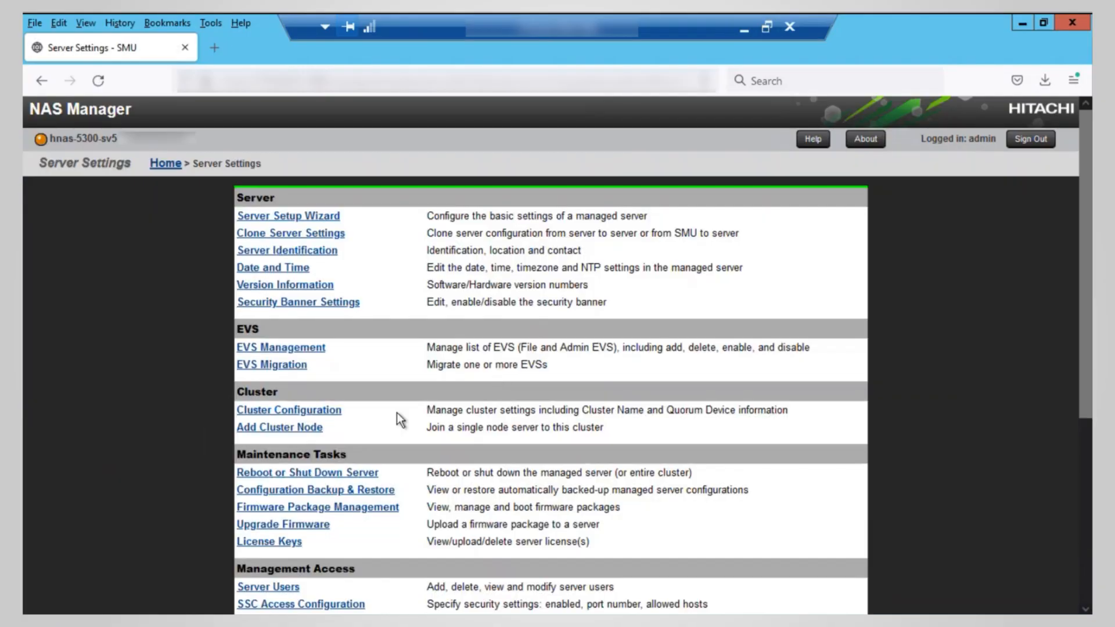
Step: Go to the License Keys page under Maintenance Tasks in Server Settings
left_click(268, 541)
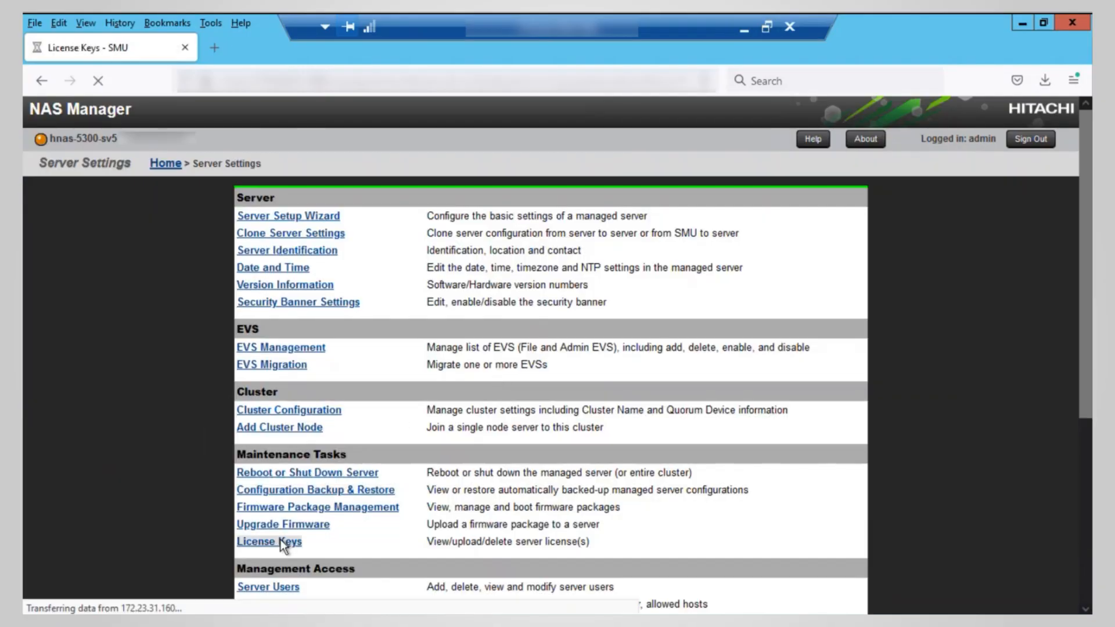
left_click(268, 541)
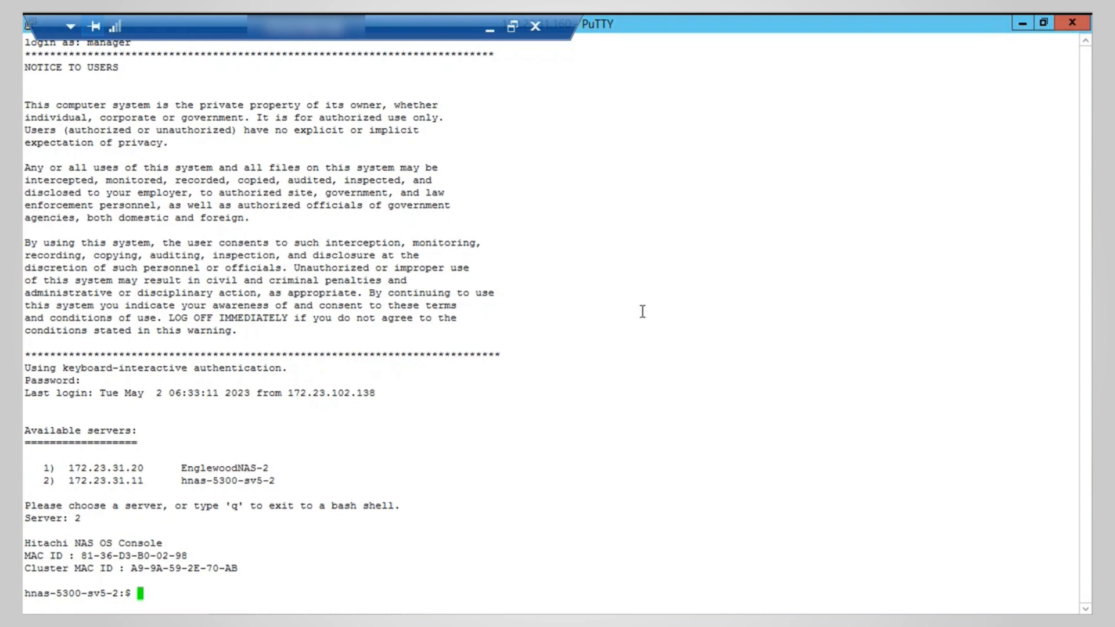
Step: Run cn all multi-tenancy-show on the cluster nodes to check multi-tenancy status
type("cn all multi-tenancy-show")
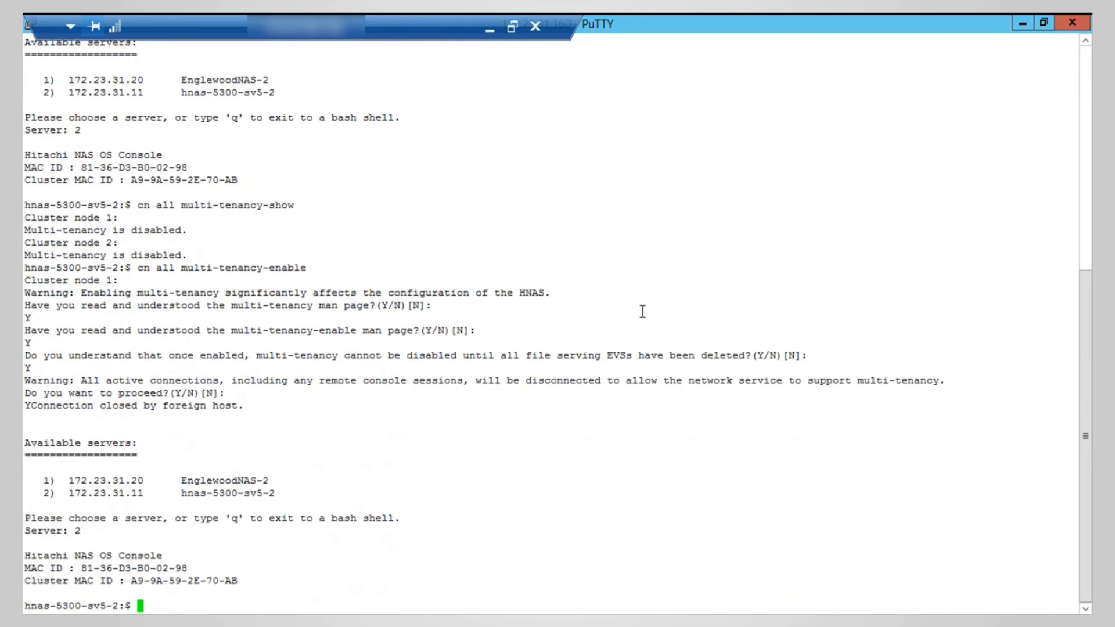
type("cn all multi-tenancy-show")
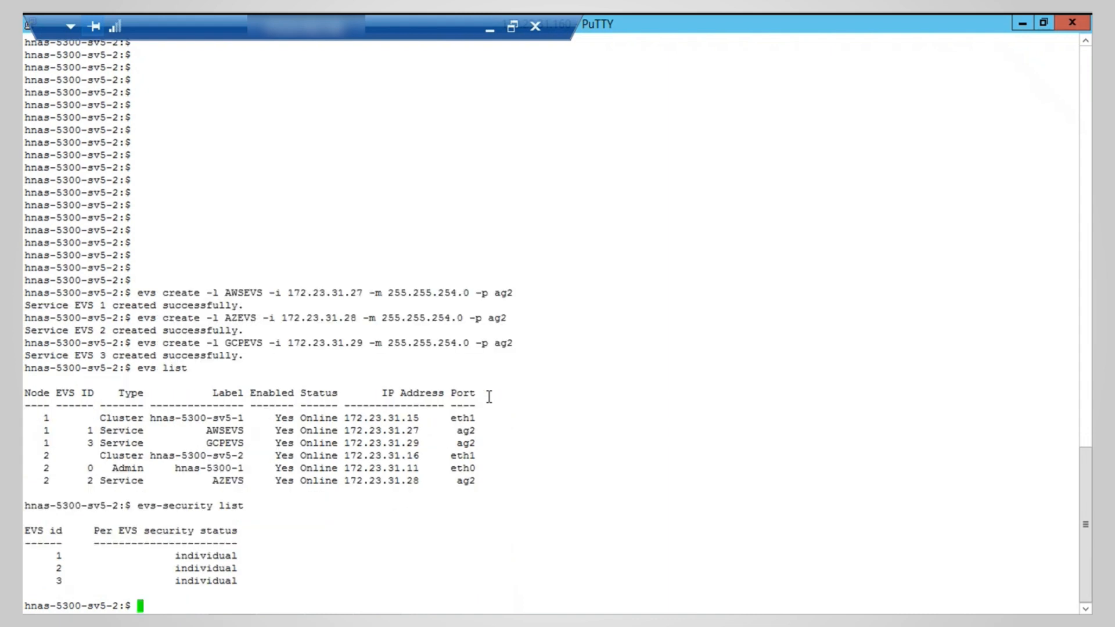
Step: Show per-EVS routing with cn all routing-by-evs-show and set EVS 1 DNS domain to juno.com
type("routing-by-evs-")
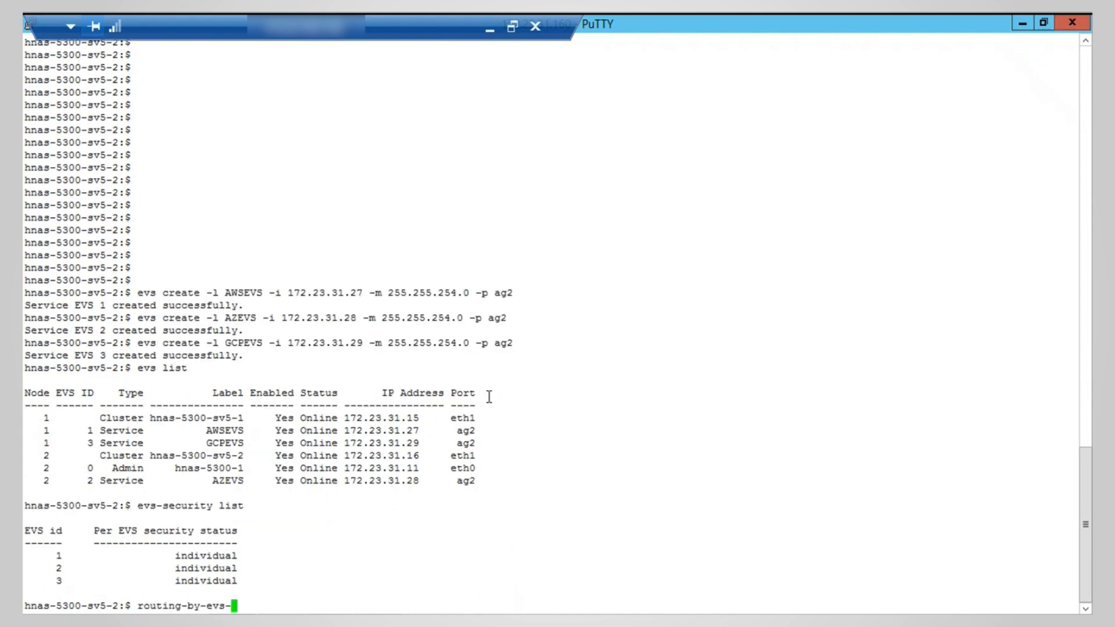
type("cn  all routing-by-evs-show")
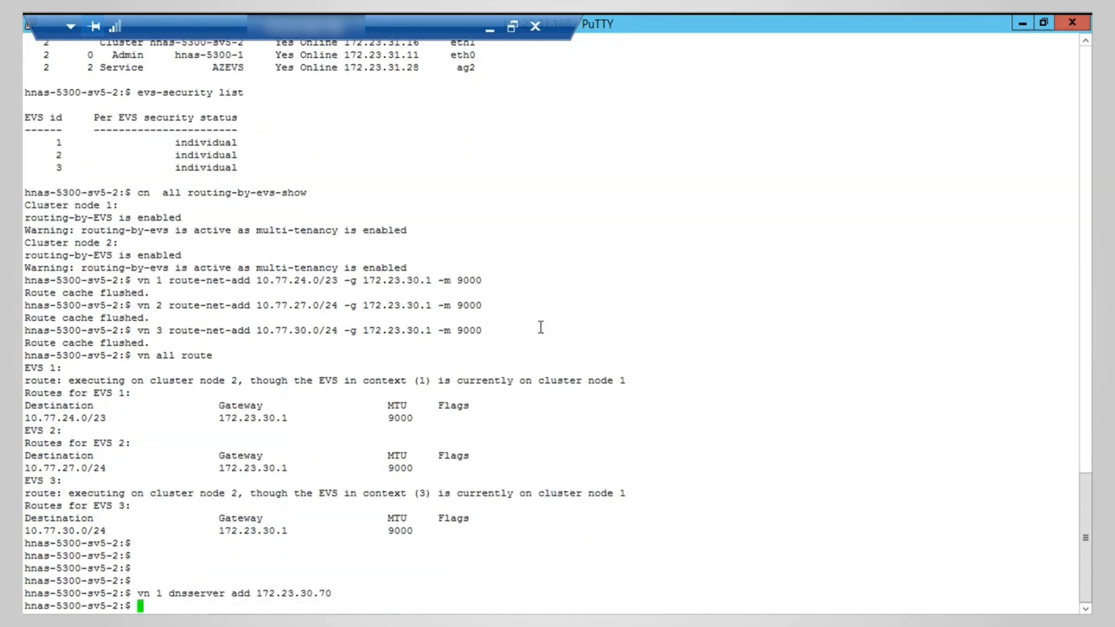
type("vn 1 dnsdomainname set juno.com")
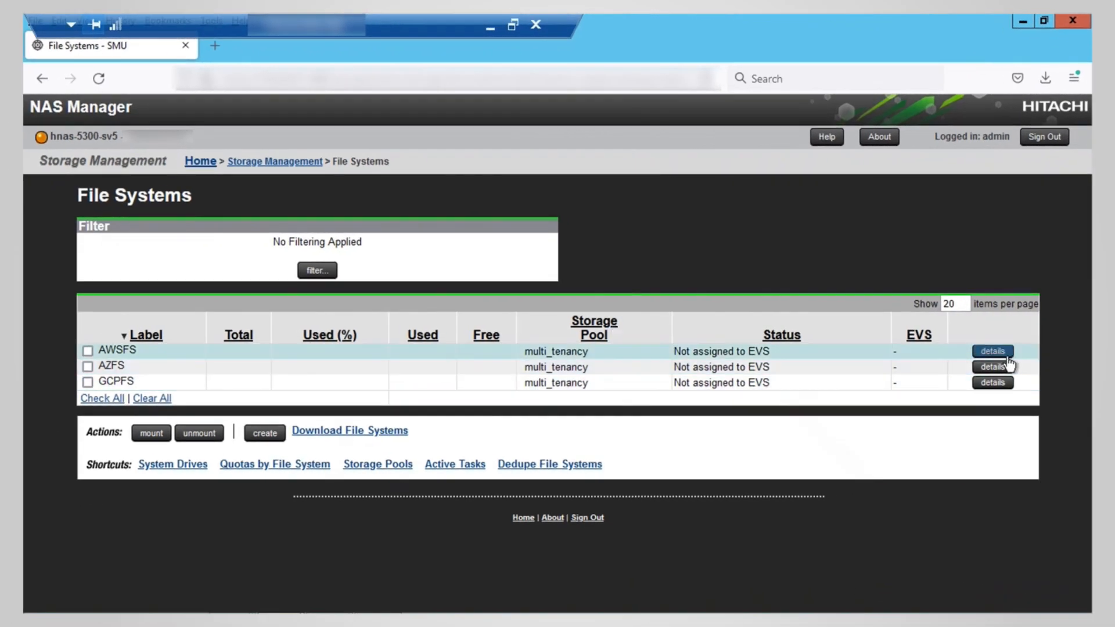
Step: Assign the AWSFS file system to AWSEVS from its details page
left_click(992, 350)
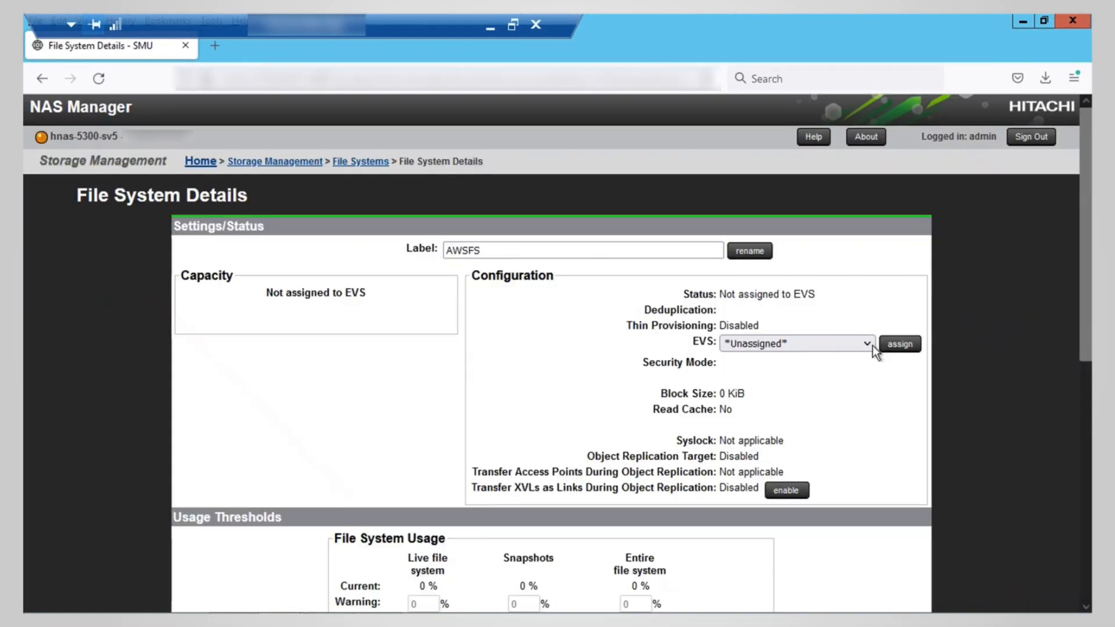
left_click(794, 344)
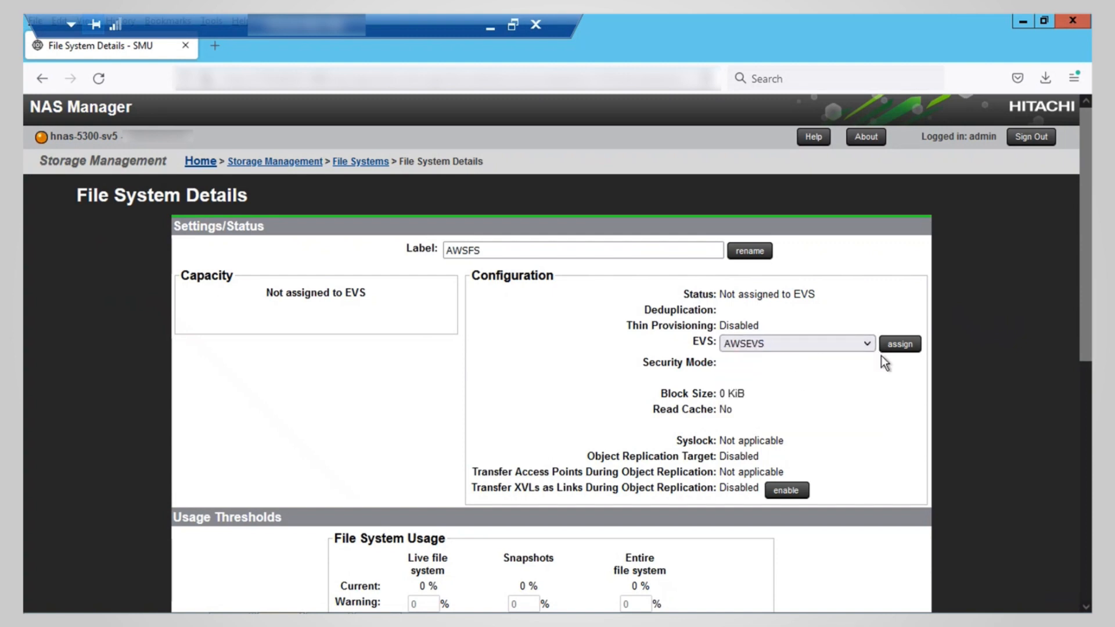
left_click(898, 343)
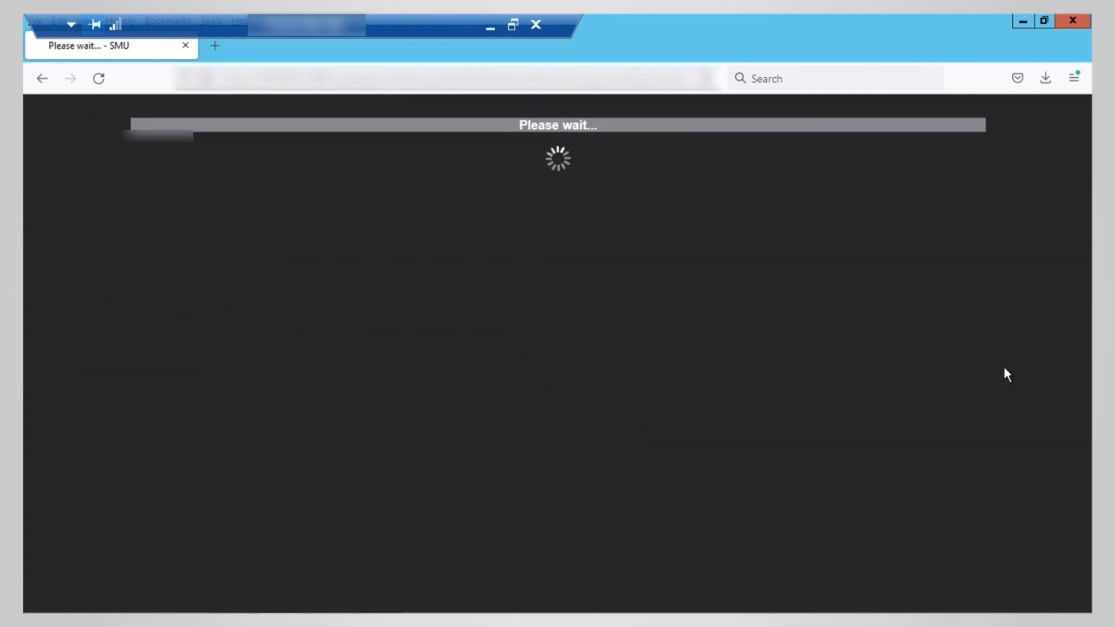
left_click(797, 343)
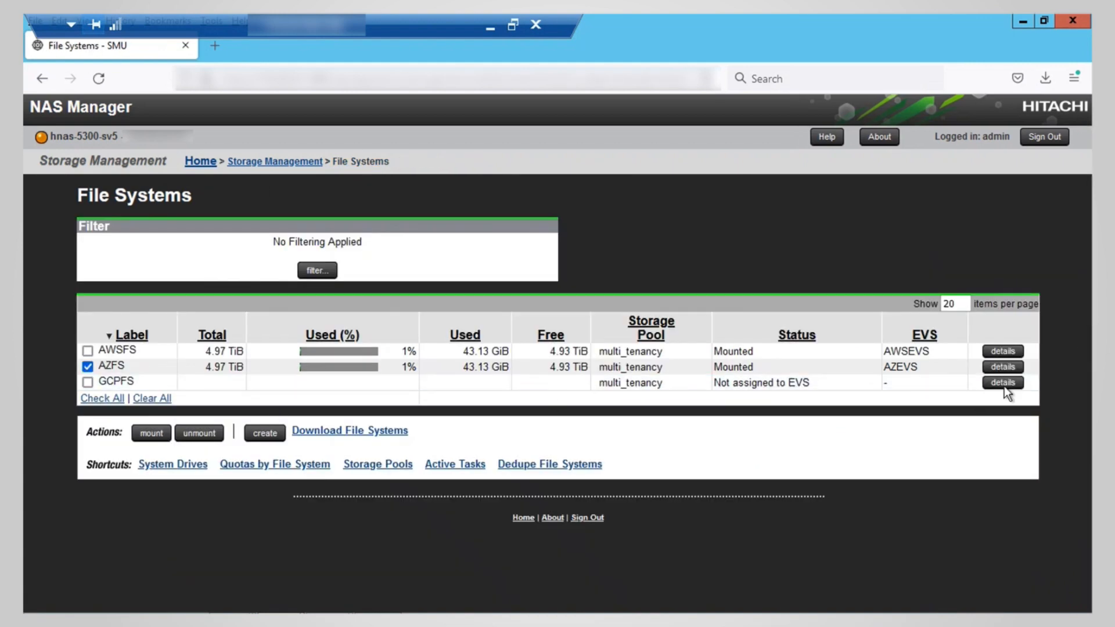
Step: Assign the GCPFS file system to its GCP EVS from its details page
left_click(1002, 382)
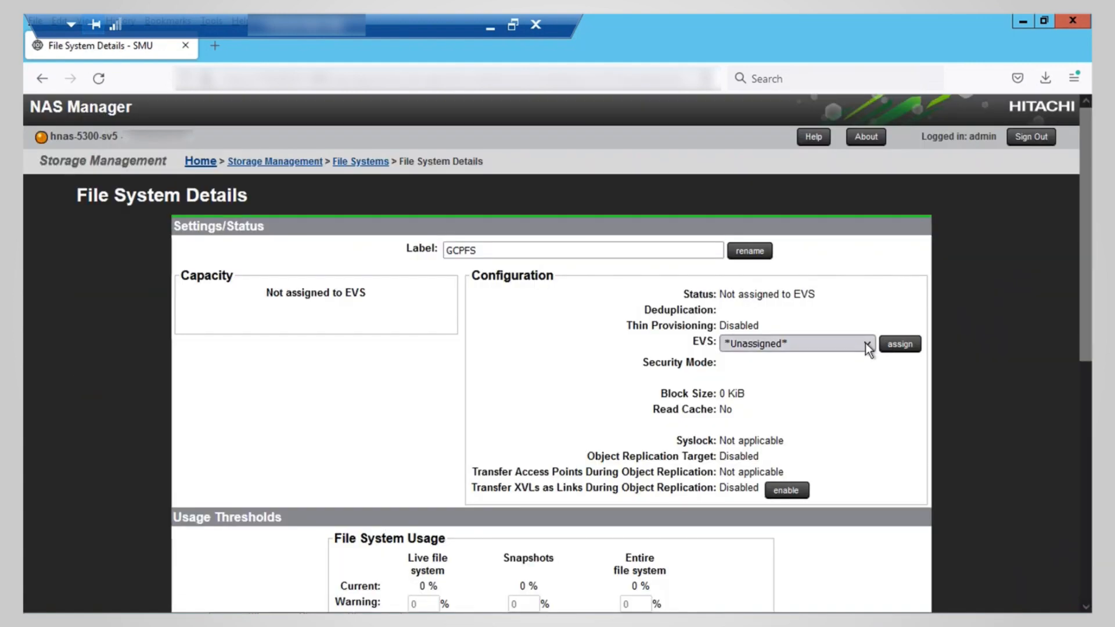
left_click(899, 344)
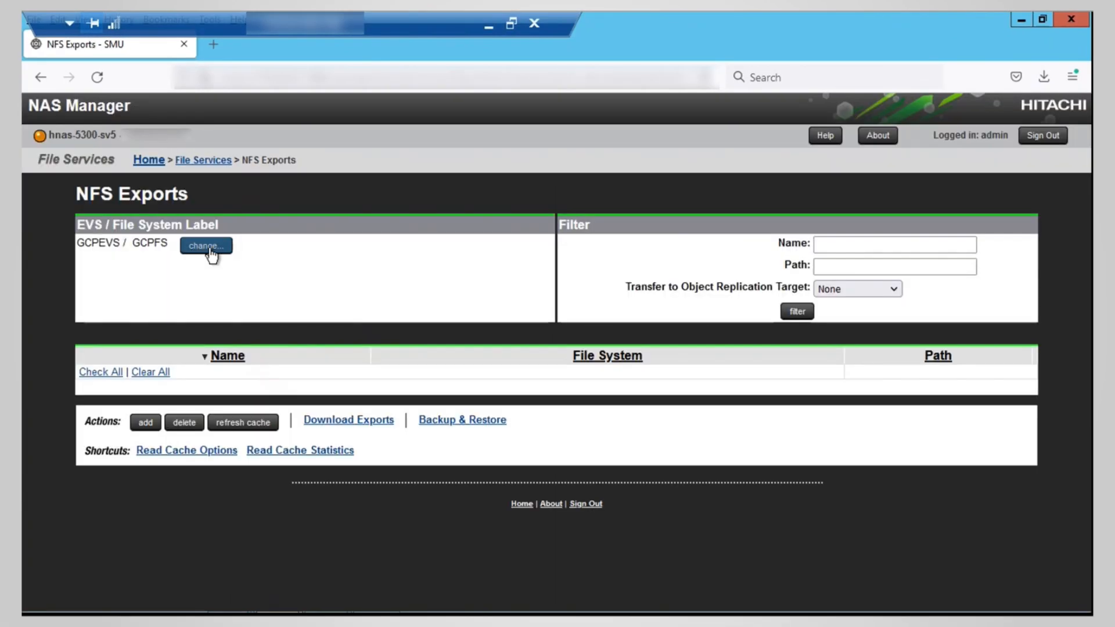
Step: Add the AWSMTNFS NFS export on AWSFS and save it
left_click(145, 422)
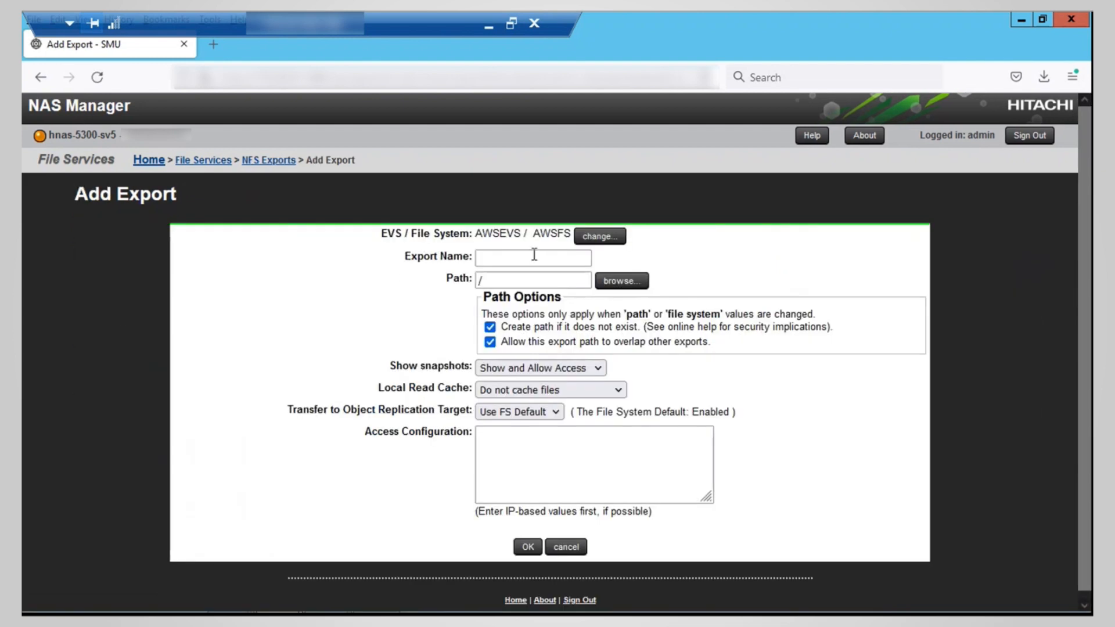
type("AWSMTNFS")
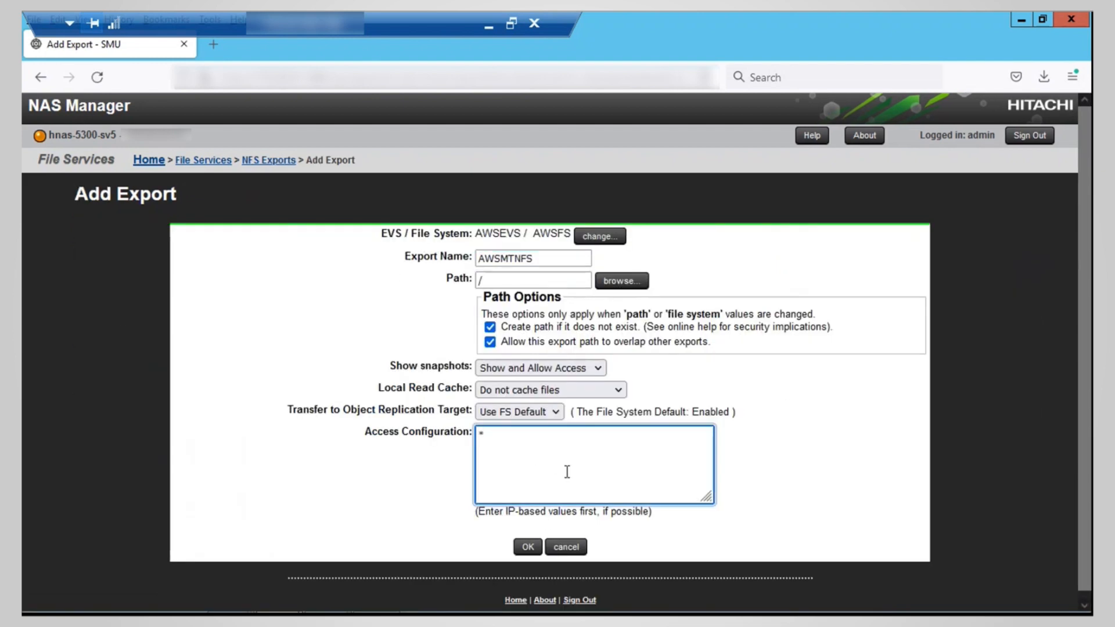
left_click(528, 547)
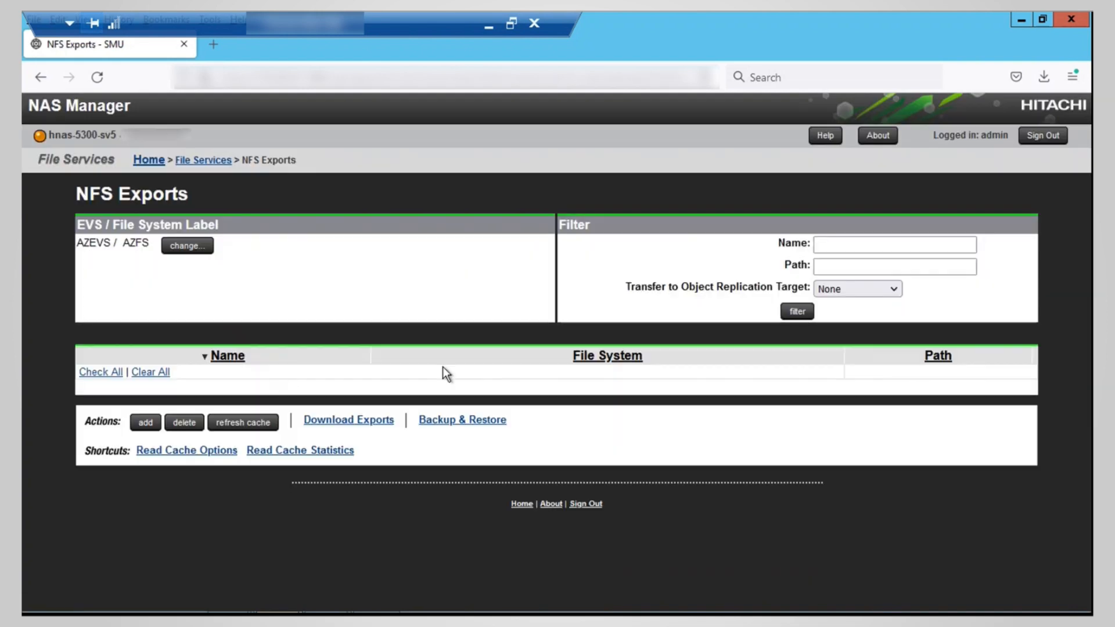
Step: Add the AZMTNFS export on AZFS with * host access, then list GCPFS exports on GCPEVS
left_click(145, 421)
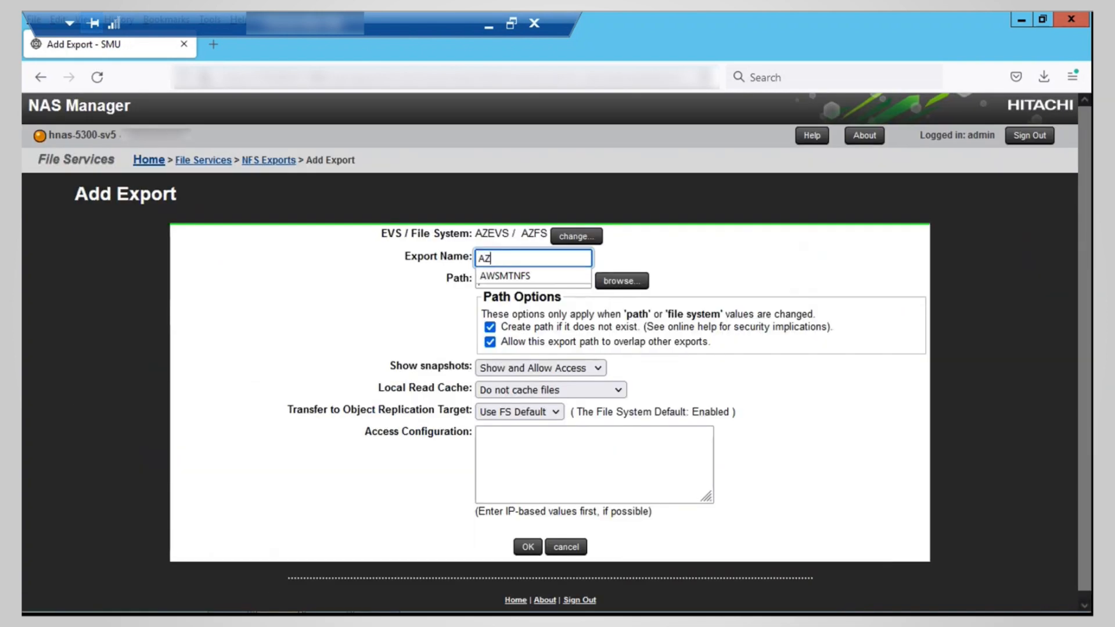
type("*")
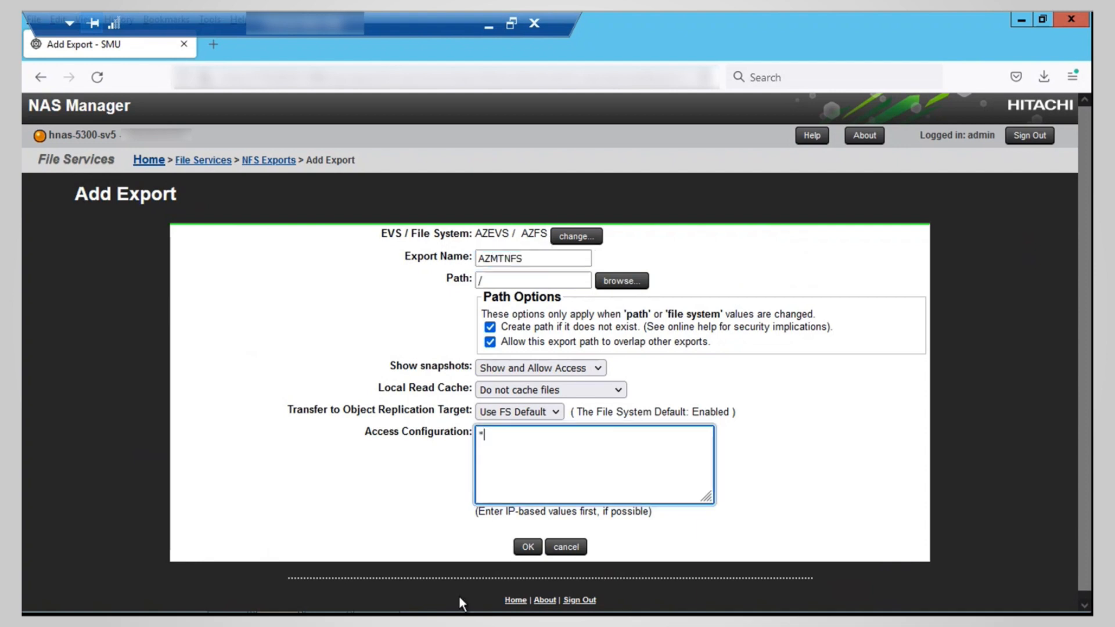
left_click(527, 546)
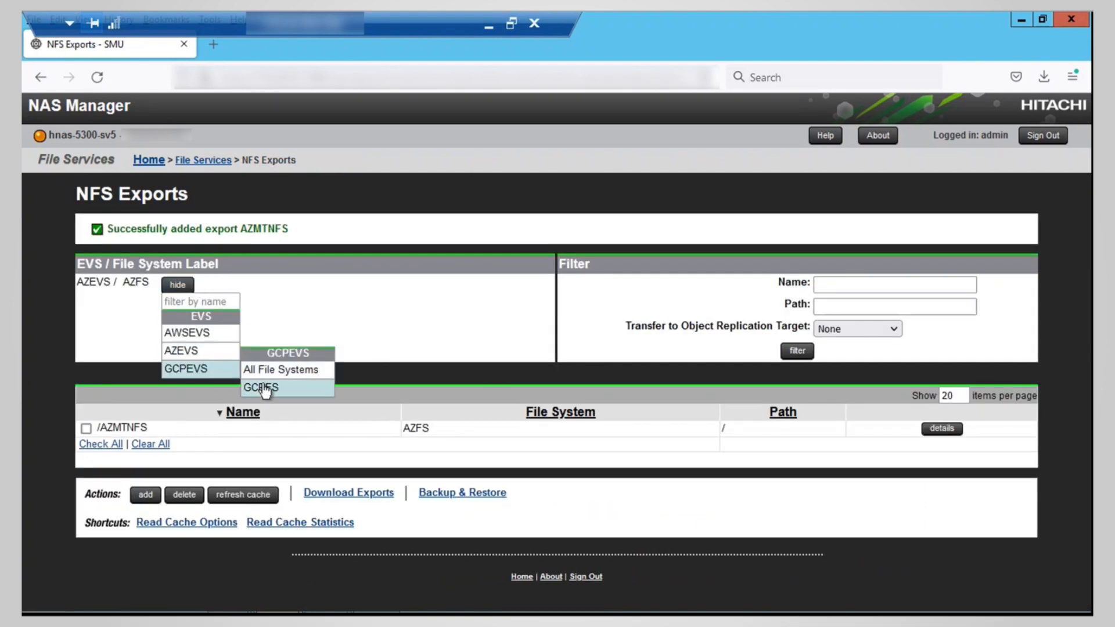
left_click(260, 388)
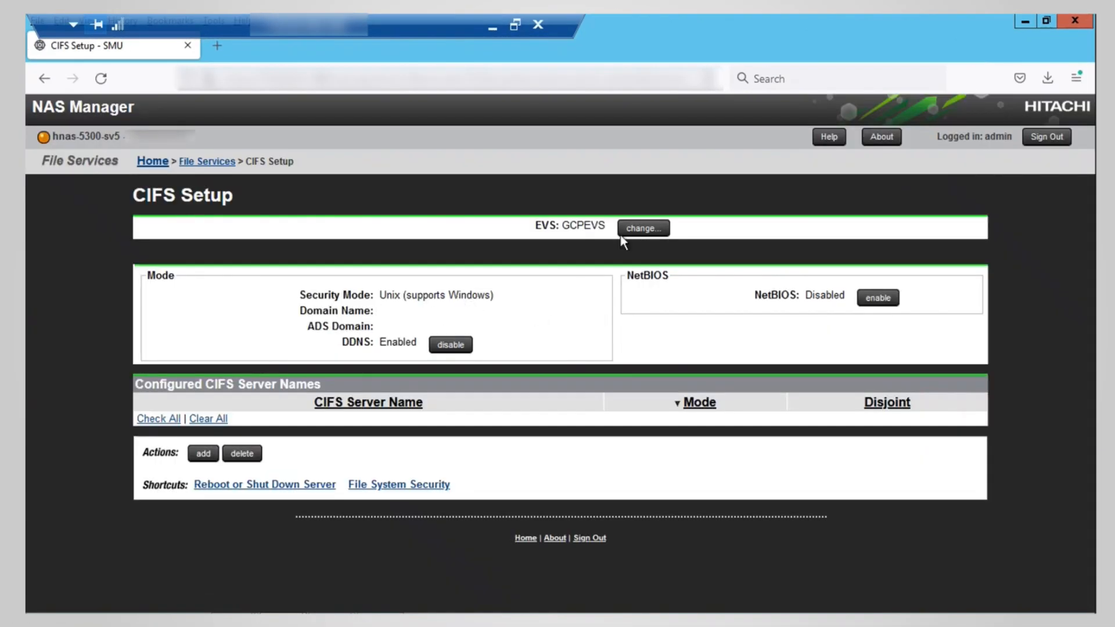
Step: Add the AWSCIFSServer CIFS server name joined to the ADS domain
left_click(202, 453)
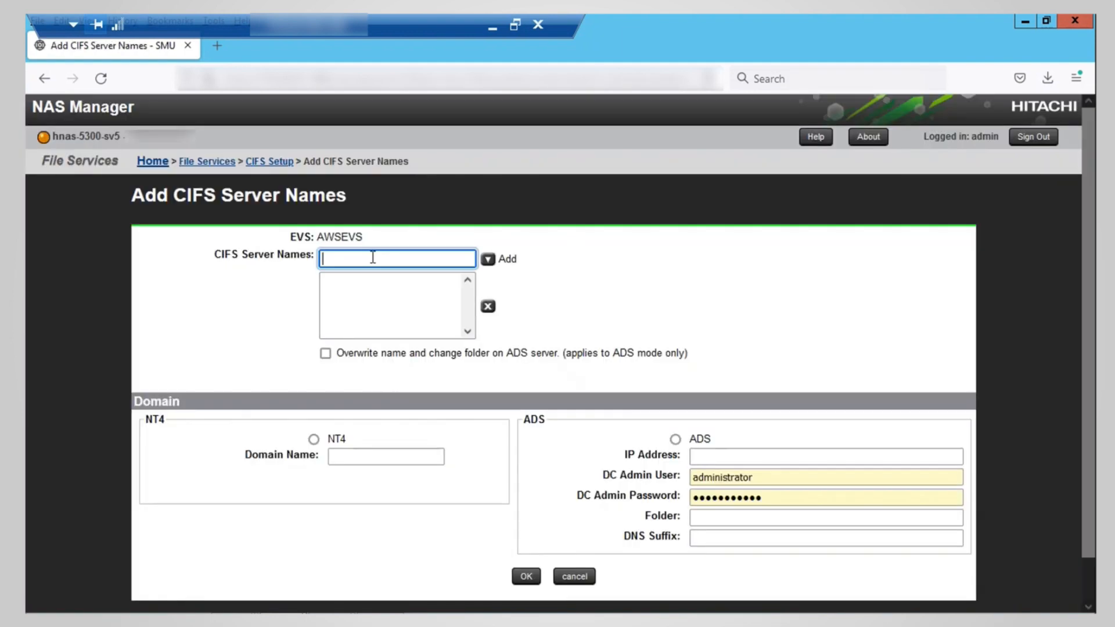
type("AWSCIFSServer")
left_click(826, 456)
type("172.23.30.70")
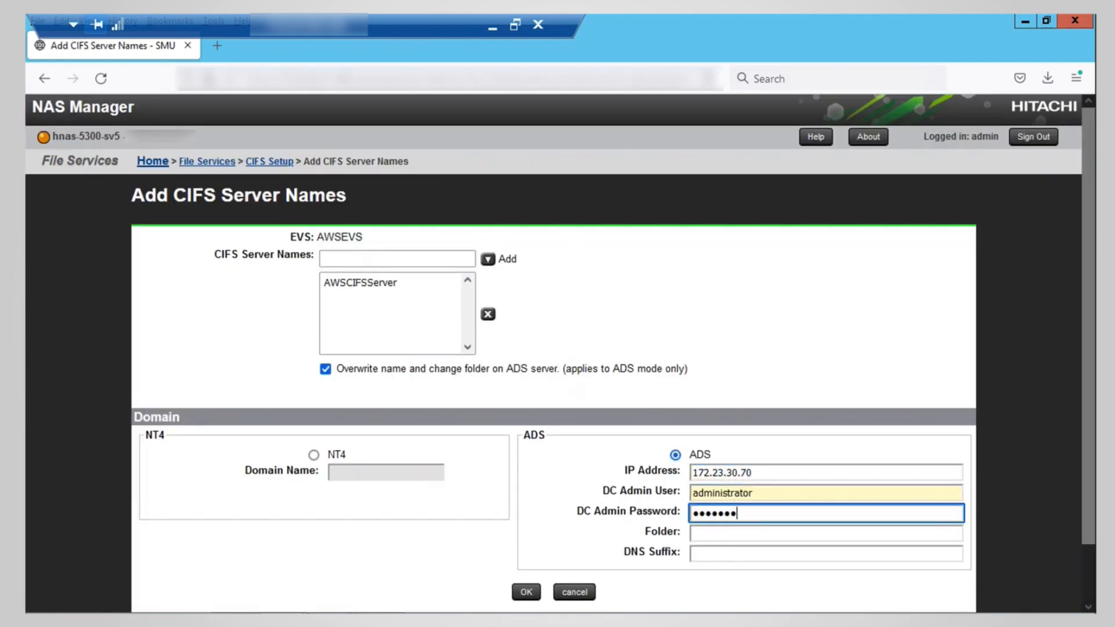
left_click(525, 591)
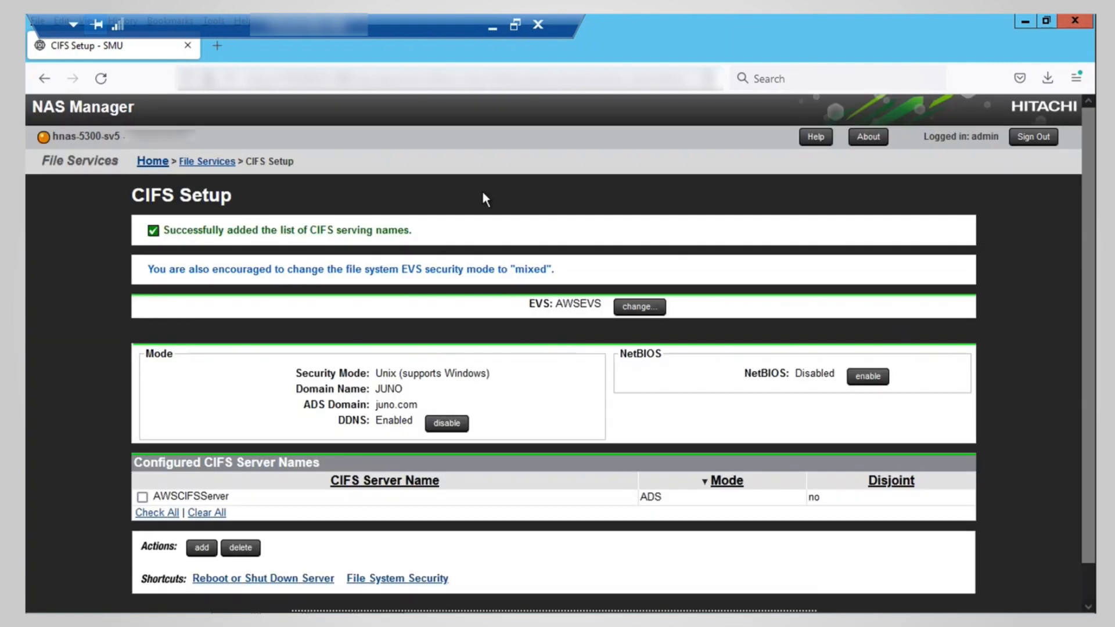
Step: Switch CIFS setup to AZEVS and add the AZCIFSServer server name
left_click(638, 306)
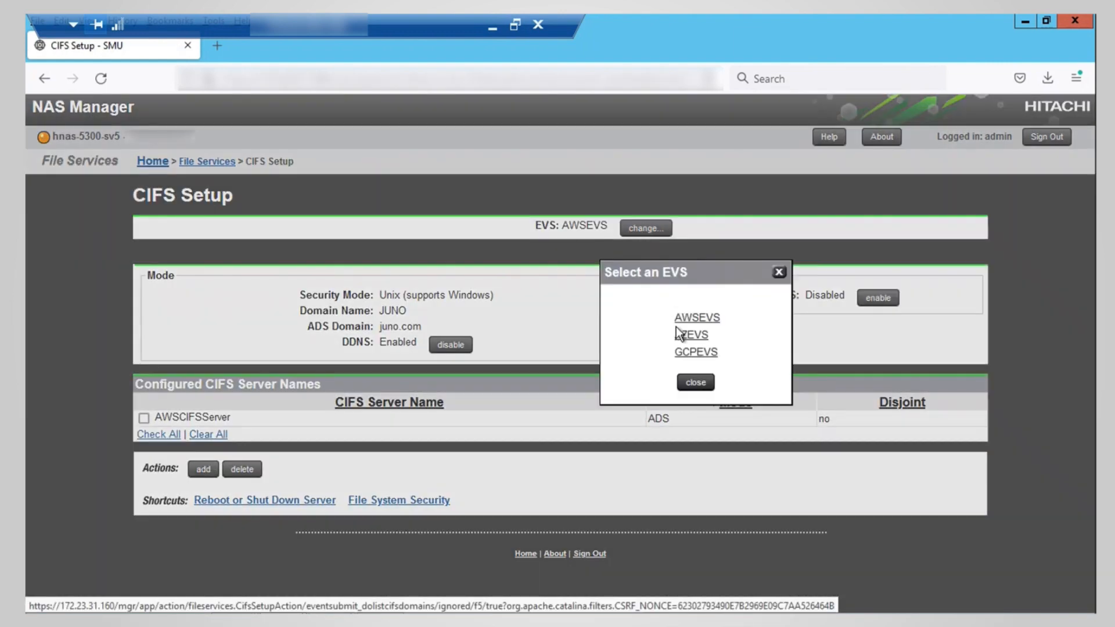
left_click(689, 334)
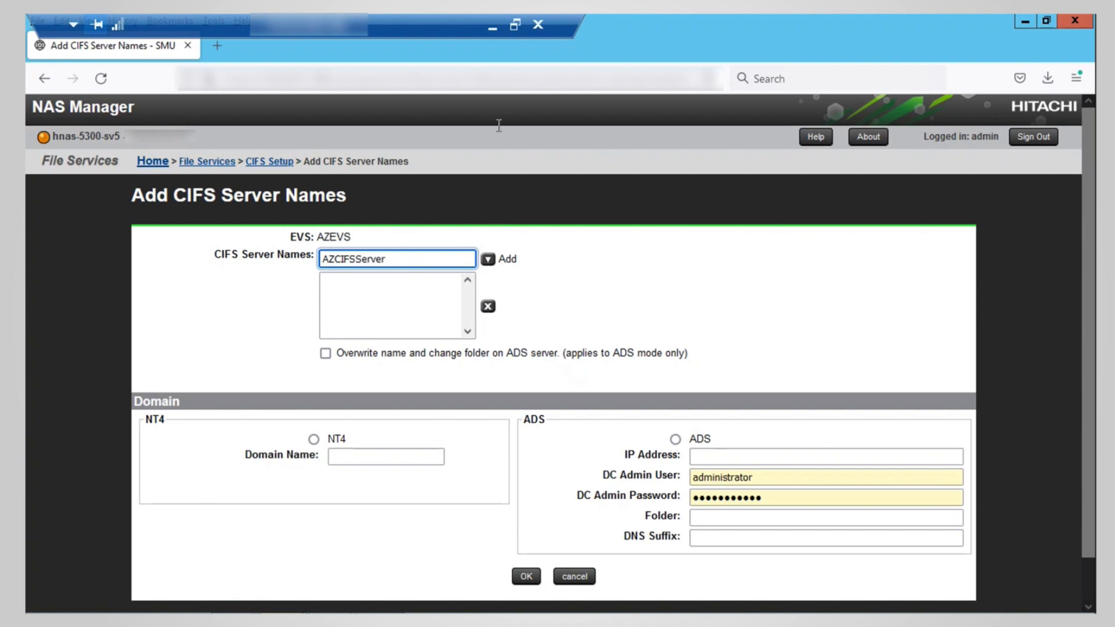
left_click(524, 576)
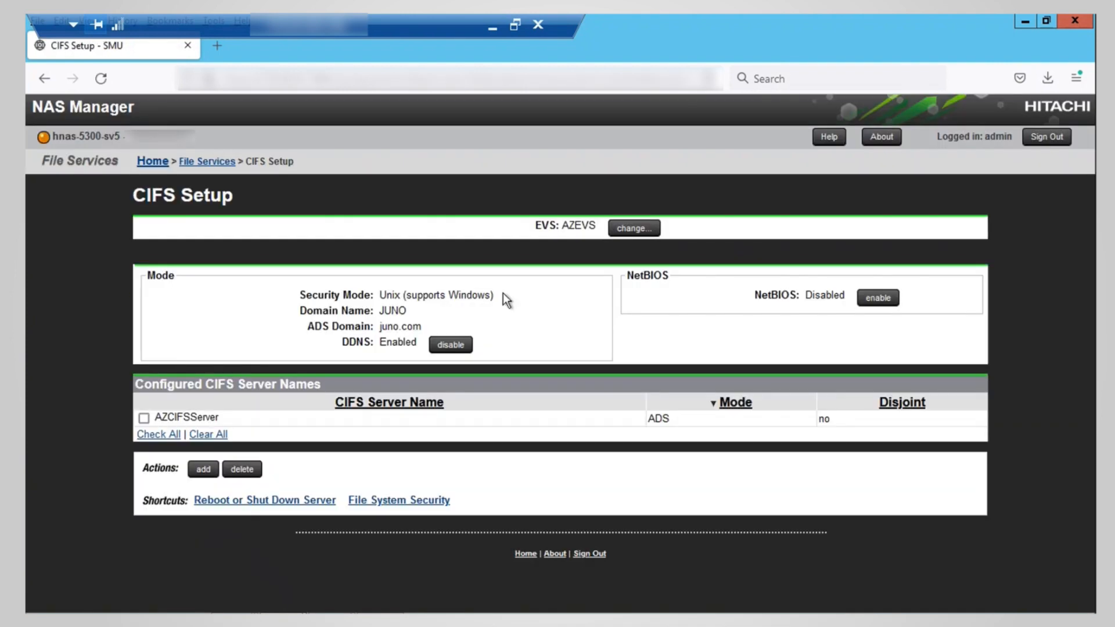
Step: Add the GCPCIFSServer server name on GCPEVS and go to the CIFS shares list
left_click(202, 469)
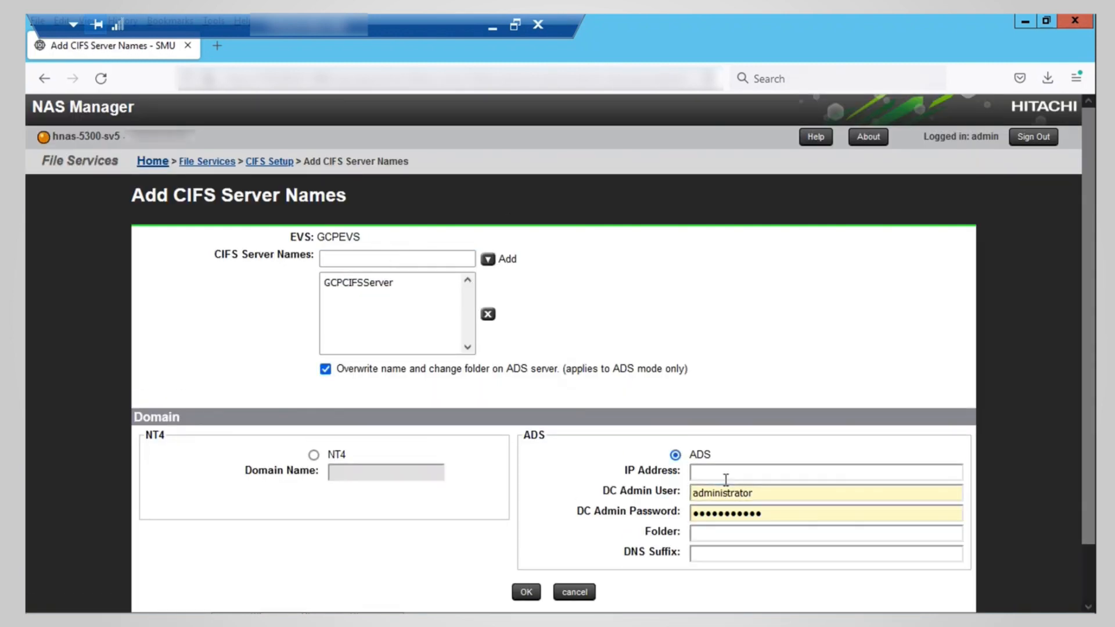
left_click(525, 591)
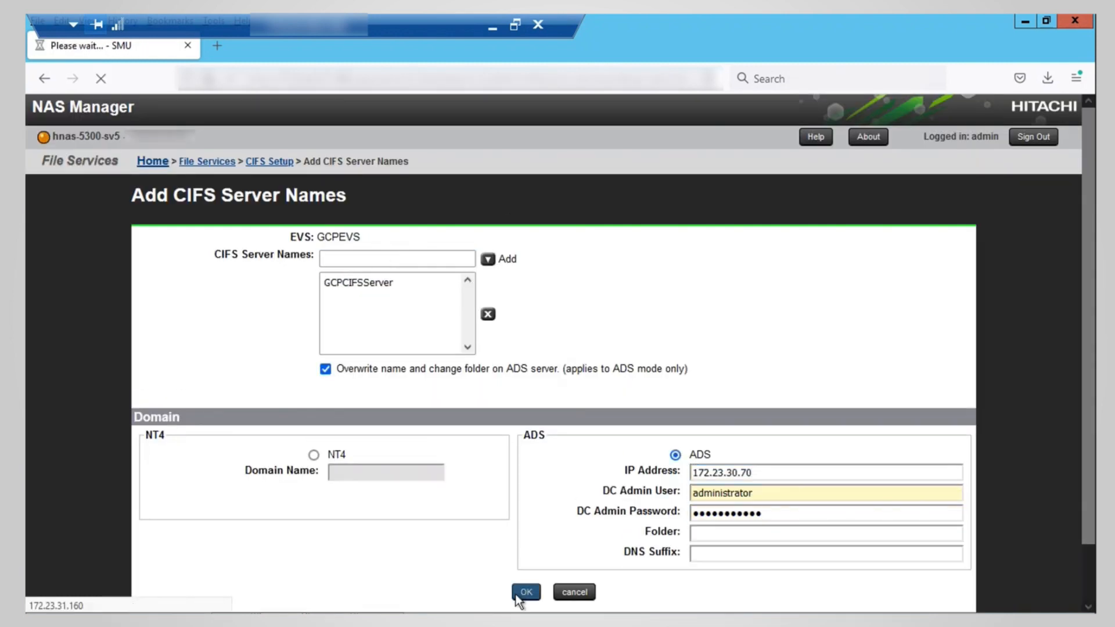
left_click(525, 591)
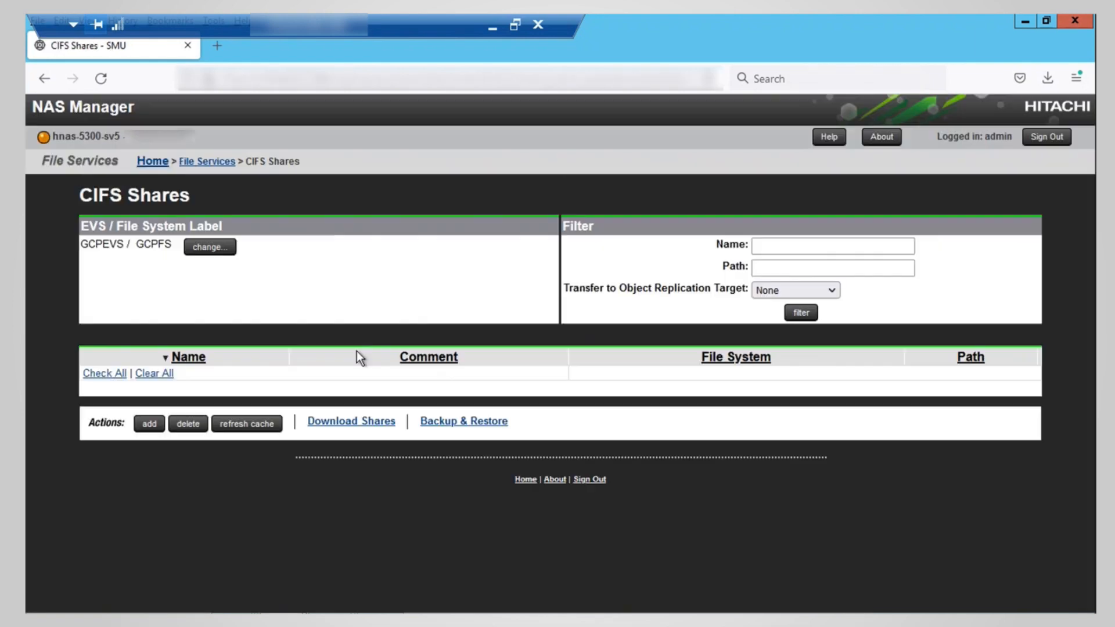
Step: Add the AWSMTCIFS share at root path \ on AWSEVS/AWSFS
left_click(209, 246)
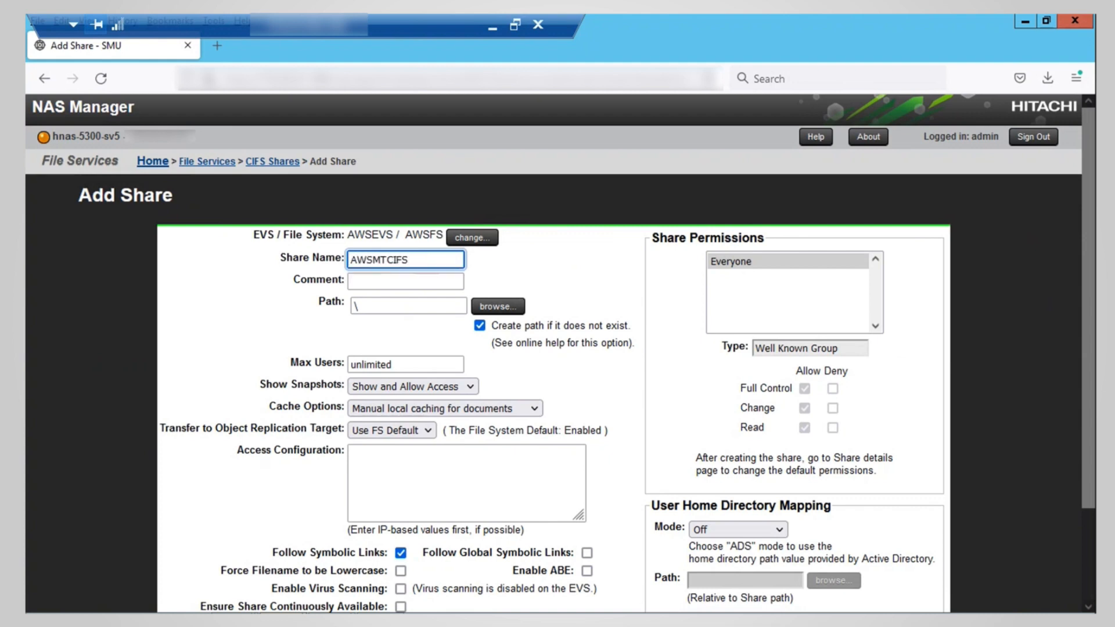
left_click(529, 540)
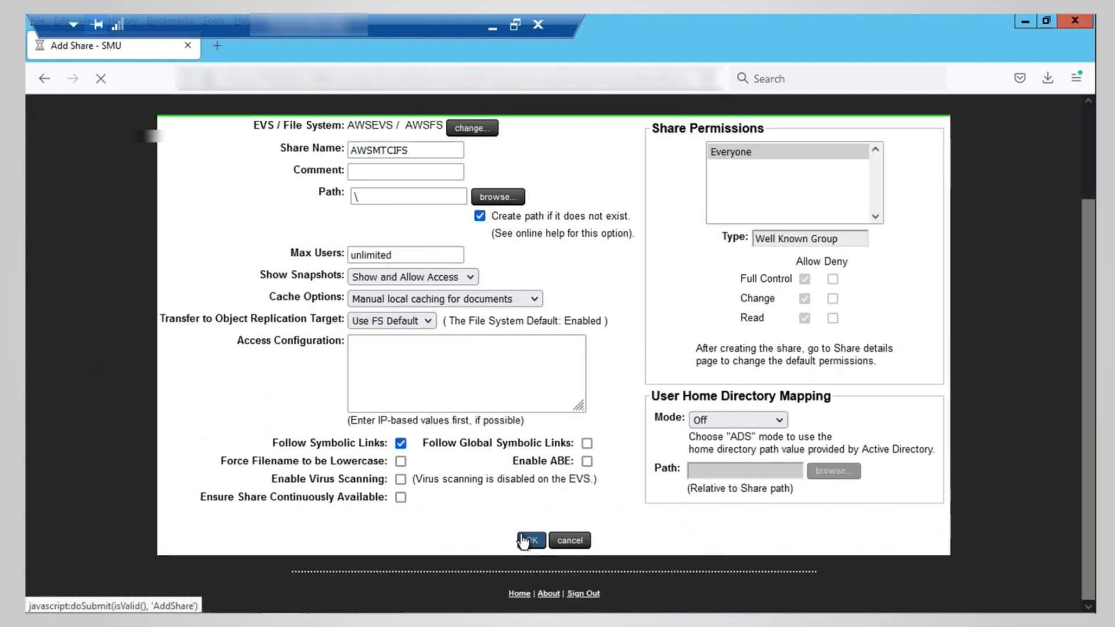
left_click(531, 540)
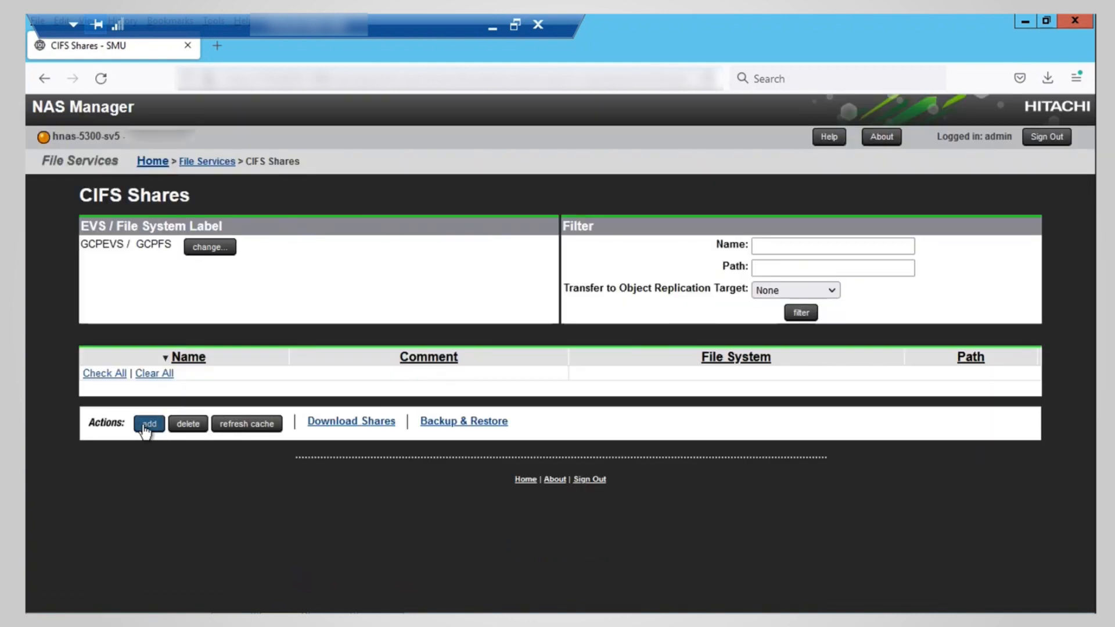
Step: Add the GCPMTCIFS share at the root path on GCPEVS/GCPFS
left_click(149, 424)
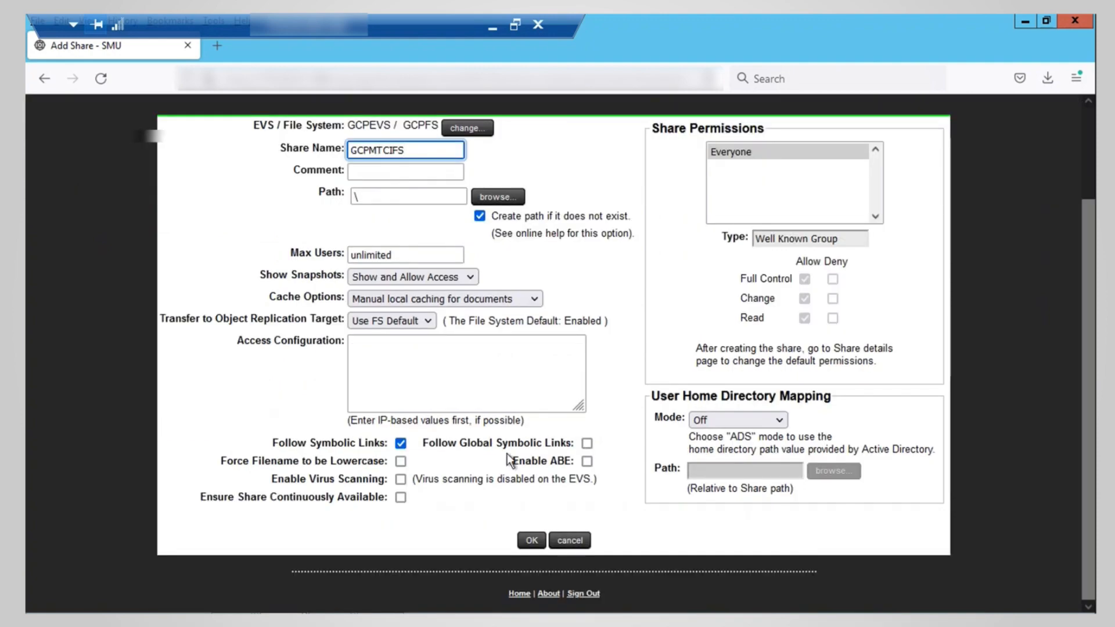
left_click(531, 540)
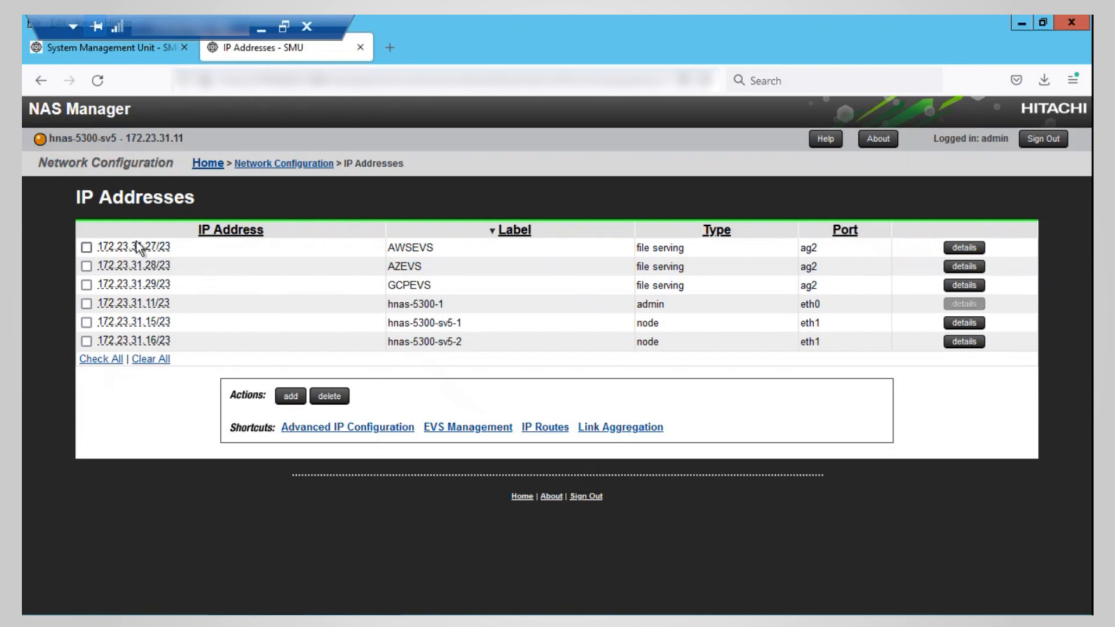
mouse_move(155, 298)
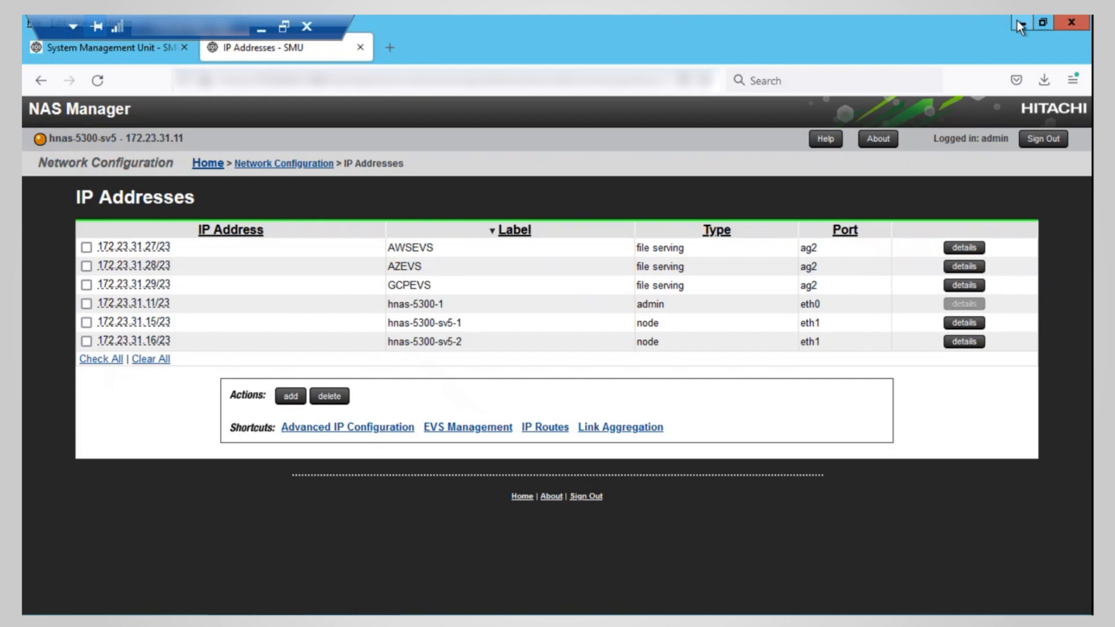
Step: Minimise the browser to reveal the Linux terminal sessions
left_click(1009, 22)
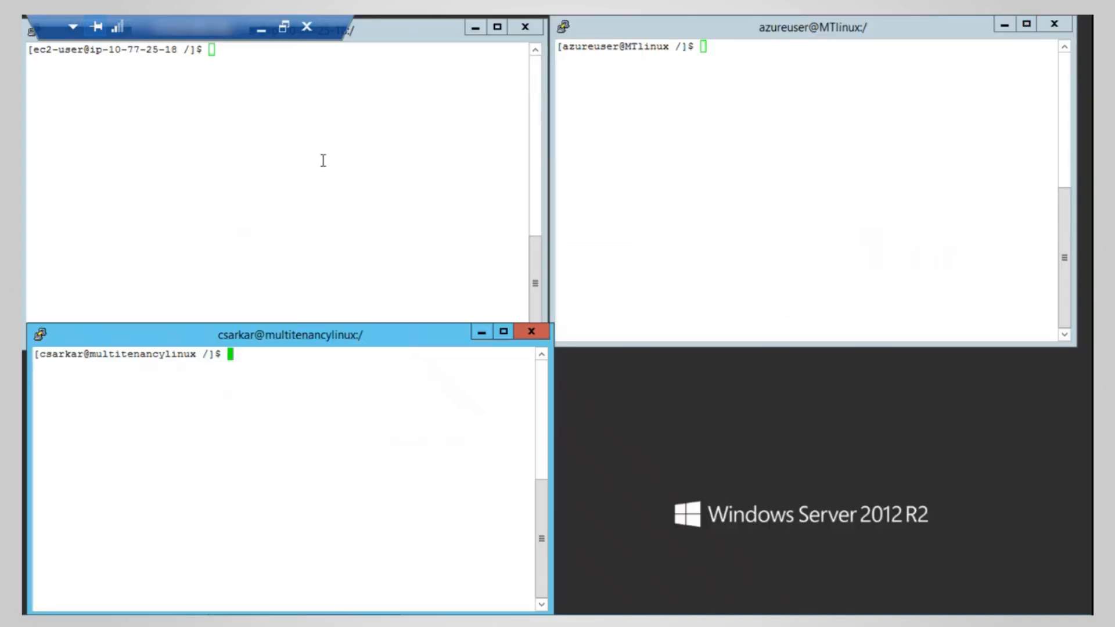
Step: List the NFS exports of 172.23.31.29 with showmount -e
type("showmount -e 172.23.31.27")
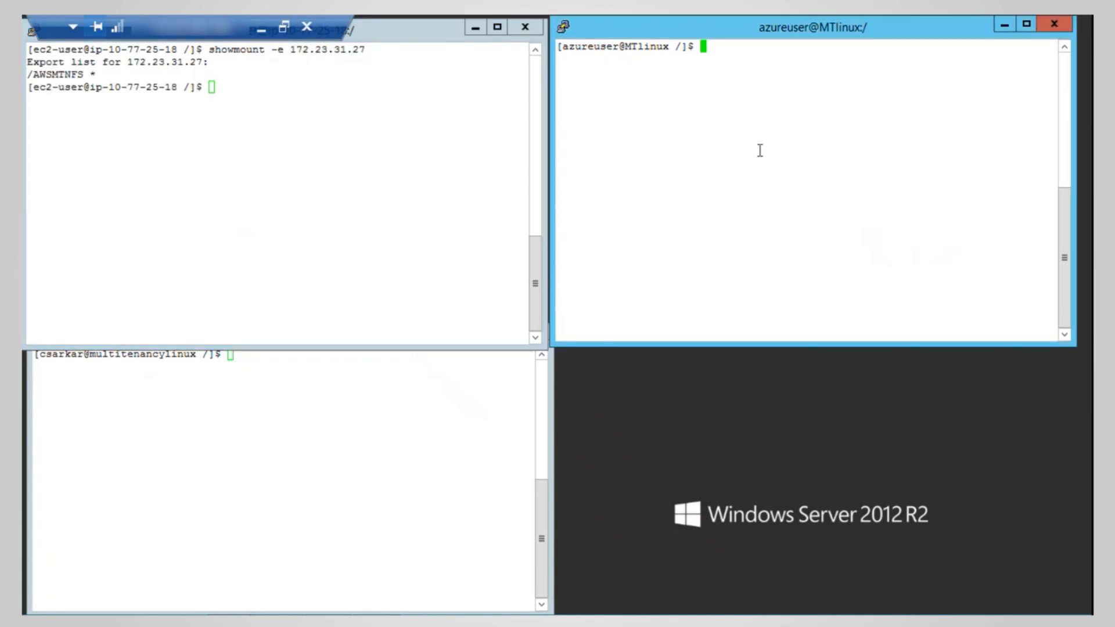
type("showmount -e 172.23.31.28")
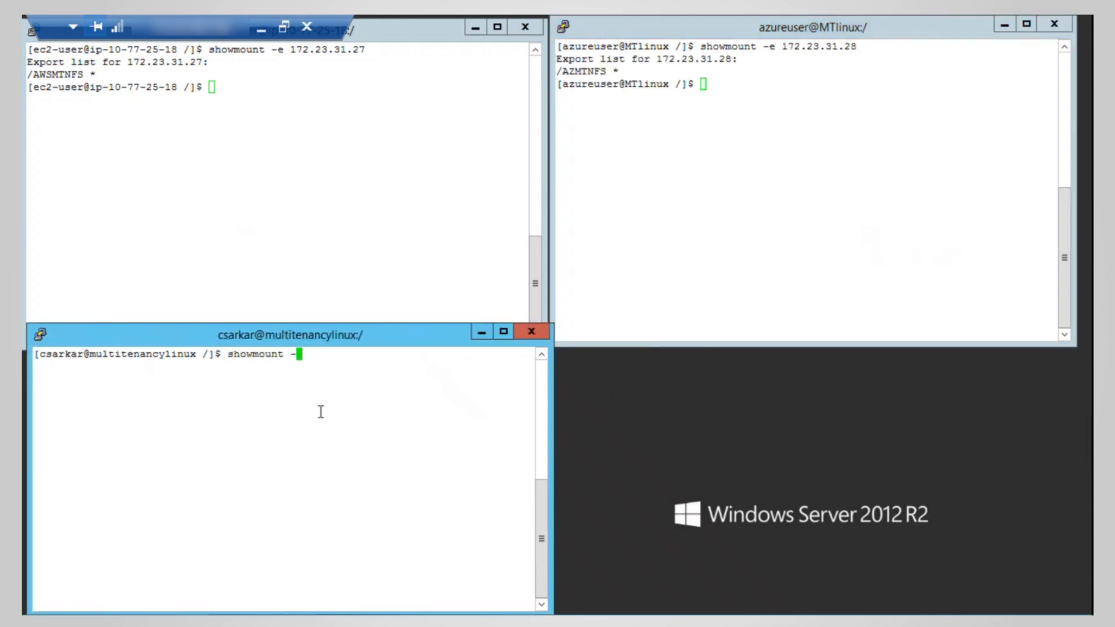
type("e 172.23.31.29")
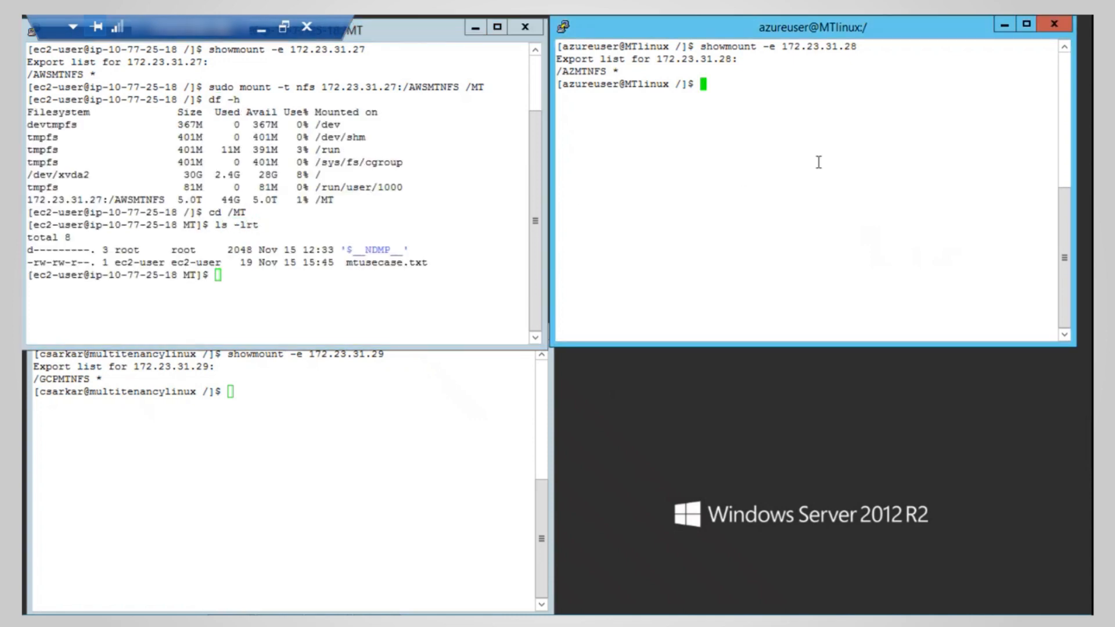
Step: Mount the AZMTNFS export on /MT with sudo mount -t nfs
type("sudo mou")
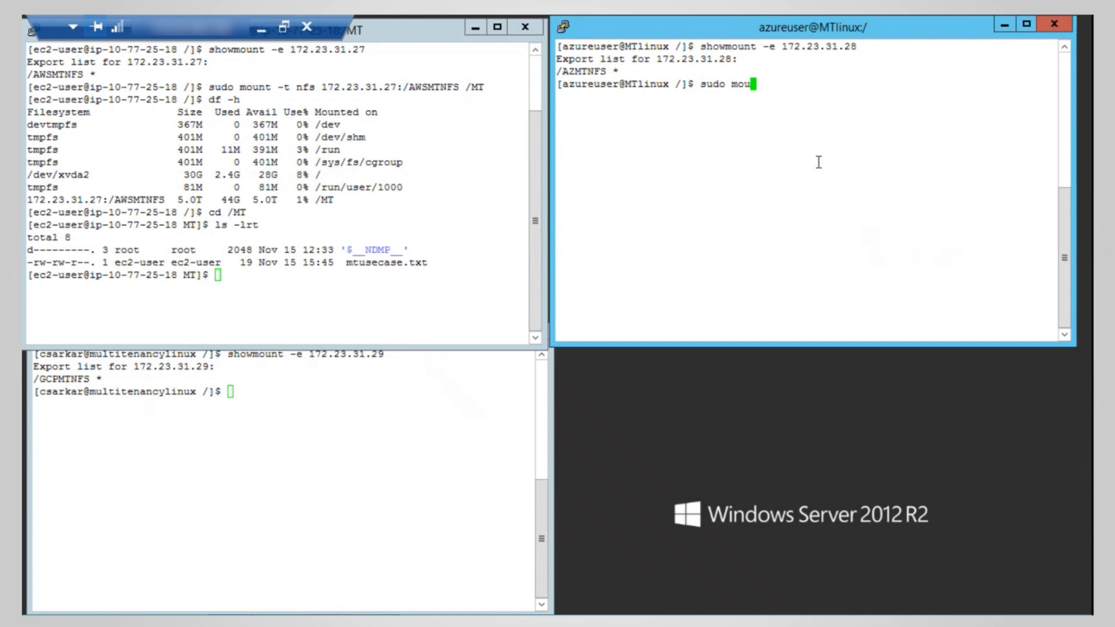
type("nt -t nfs 172/")
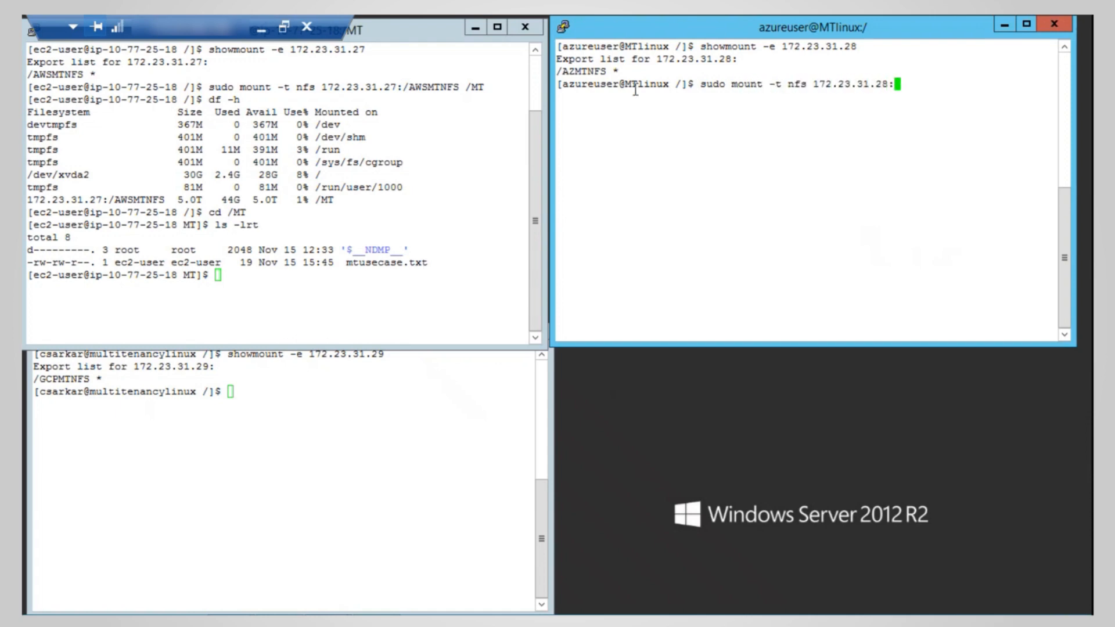
type("/AZMTNFS /MT")
left_click(285, 392)
type("sudo")
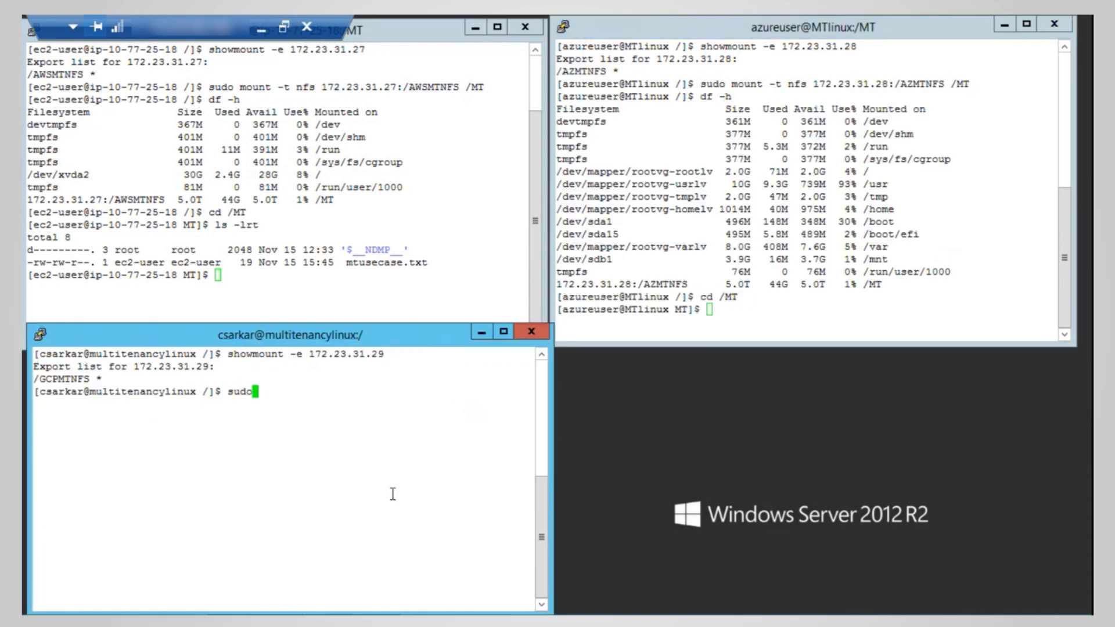
Step: Mount 172.23.31.29:/GCPMTNFS on /MT and verify with df
type("mount -t nfs")
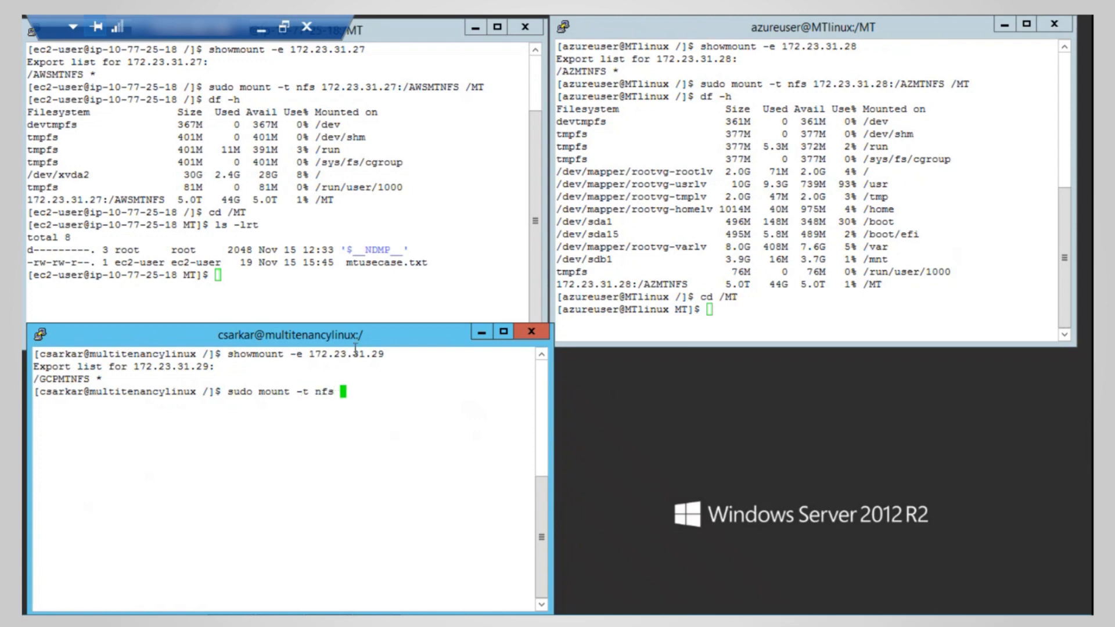
type("172.23.31.29:")
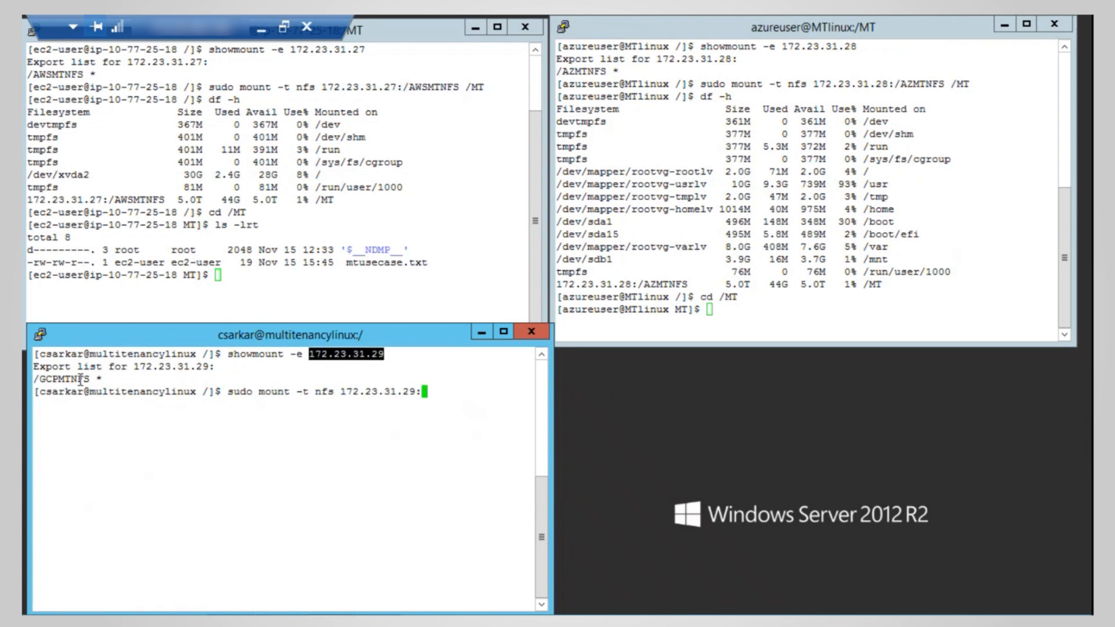
type("/GCPMTNFS /MT")
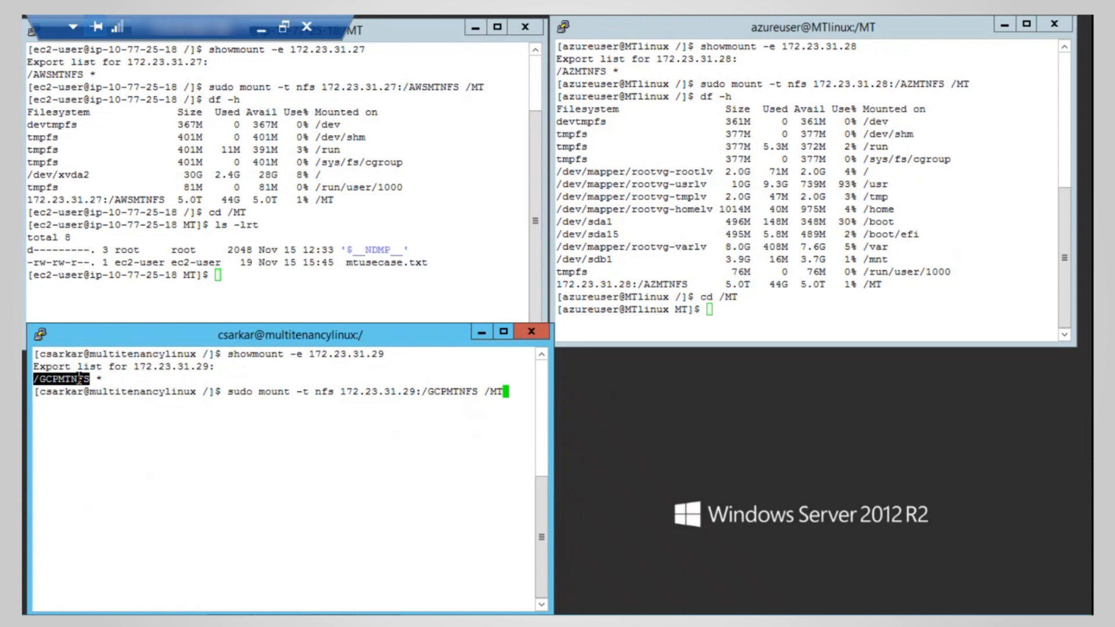
type("df -")
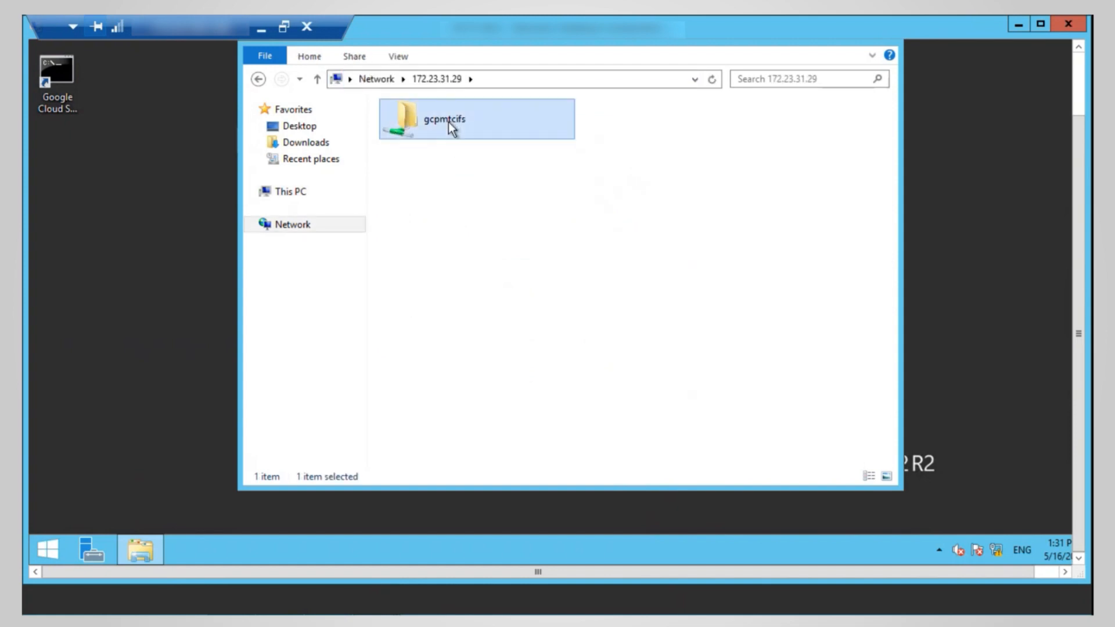
Step: Open the gcpmtcifs share under \\172.23.31.29
double_click(443, 118)
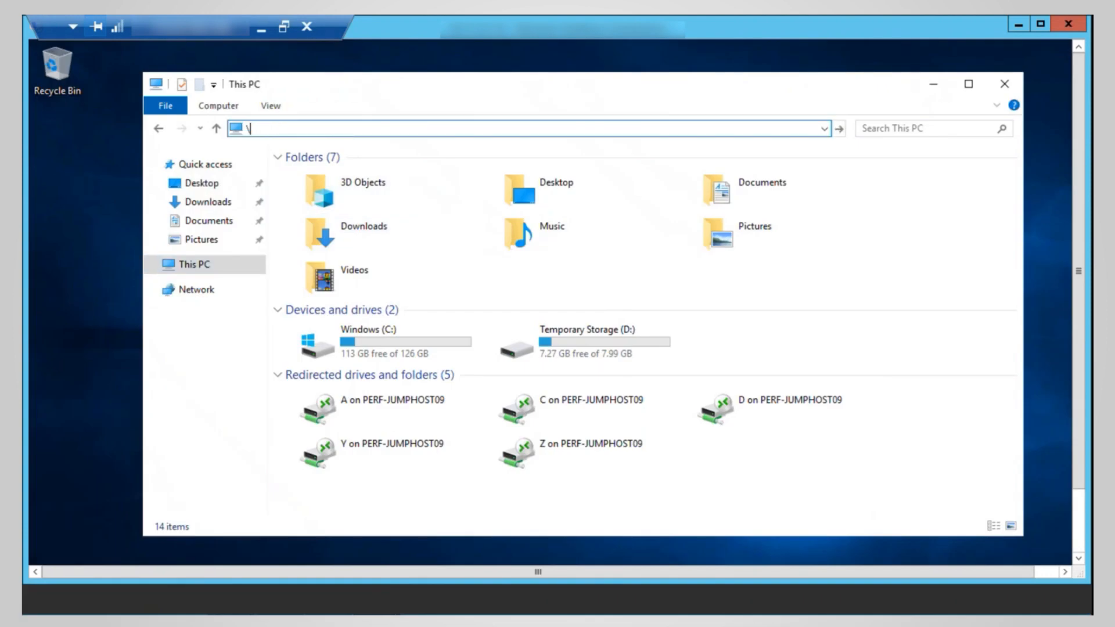
Step: Browse to \\172.23.31.27 in the Explorer address bar on the AWS instance
type("\\172.23")
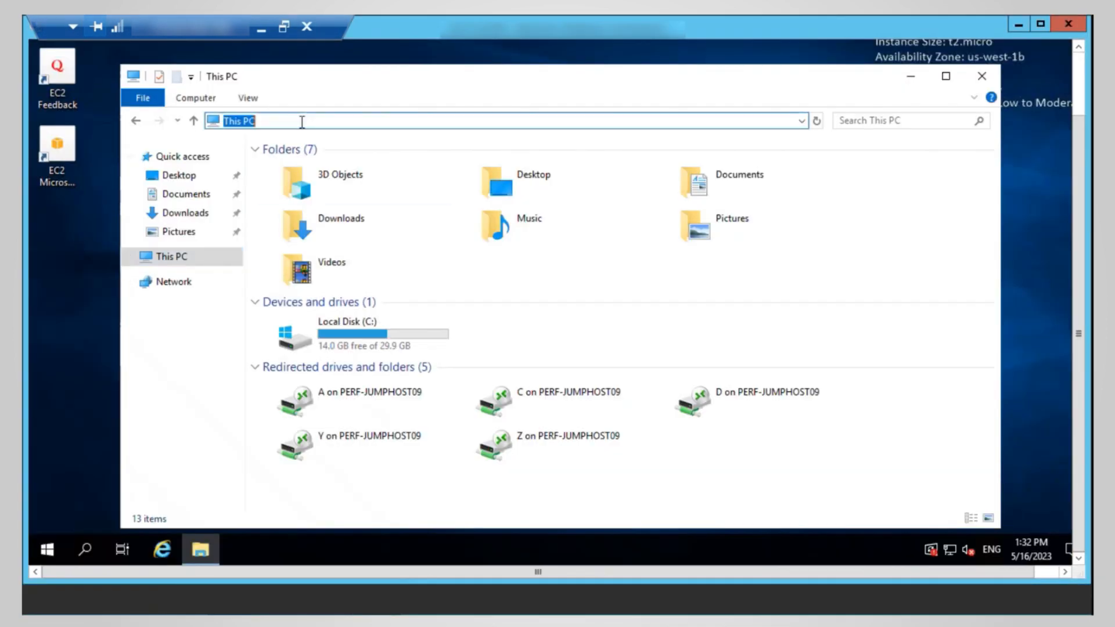
type("\\\\172.23.3")
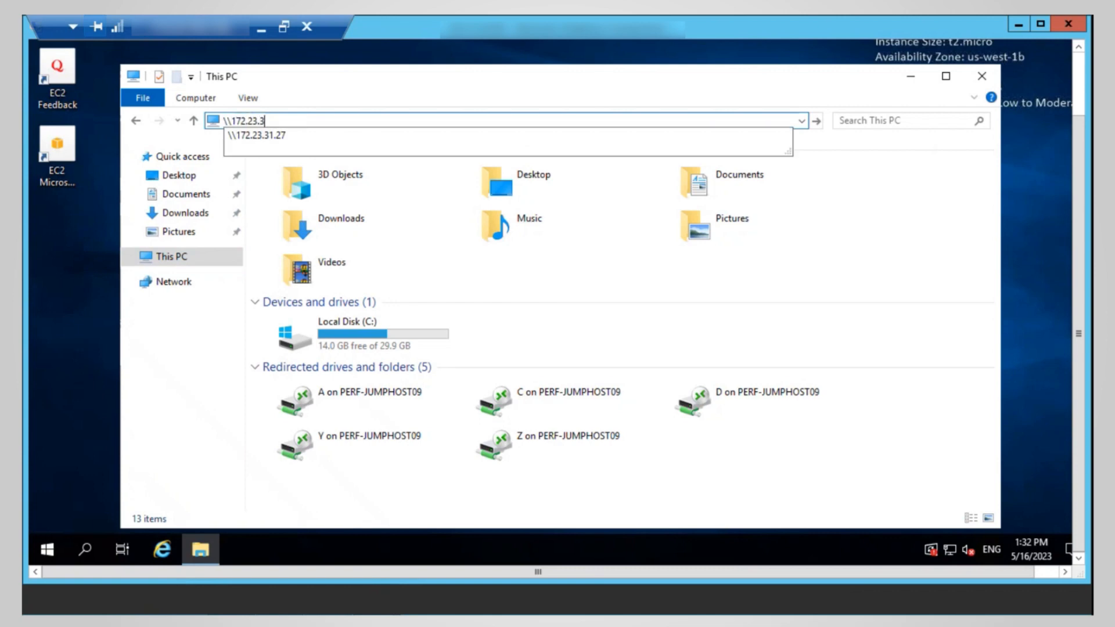
key("enter")
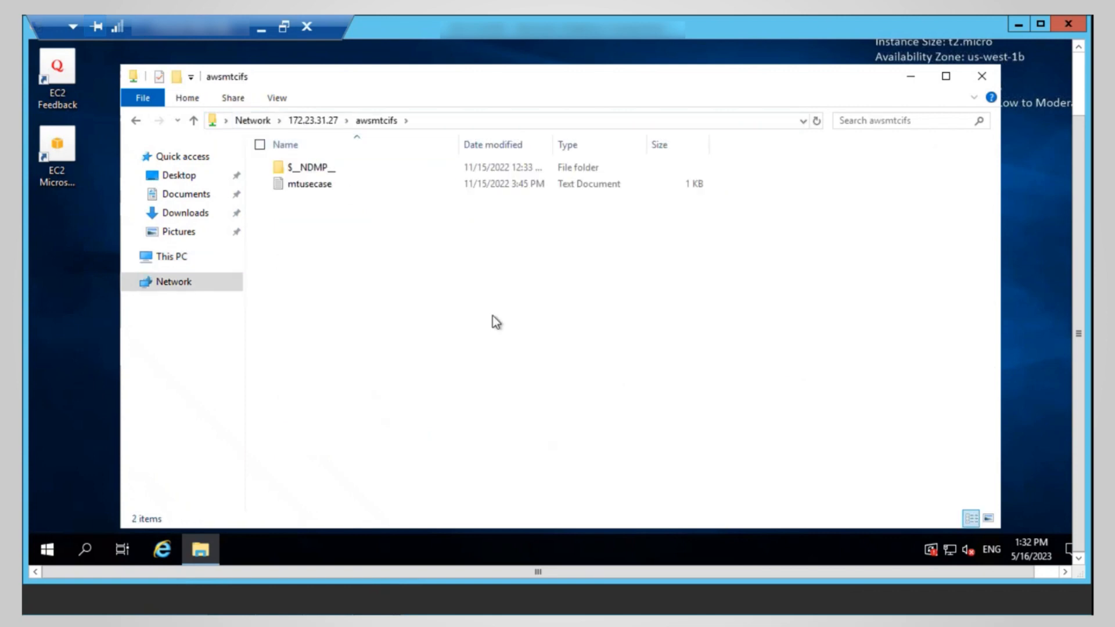